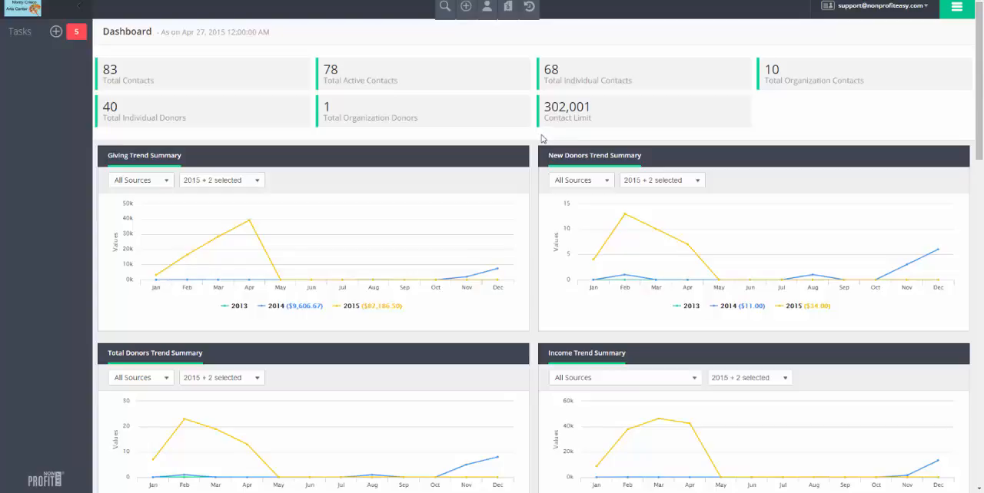
mouse_move(938, 130)
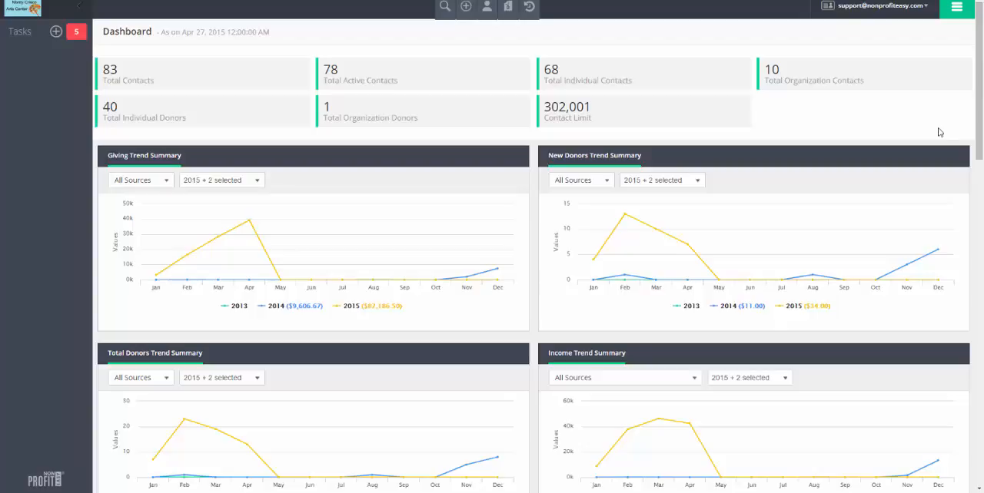
- Reach Acknowledgement Settings from the module overview
click(956, 8)
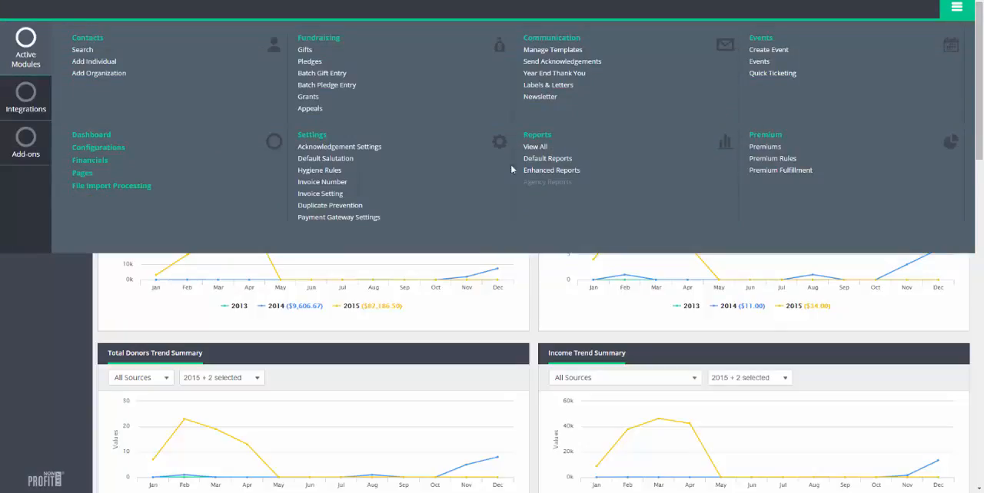
click(956, 8)
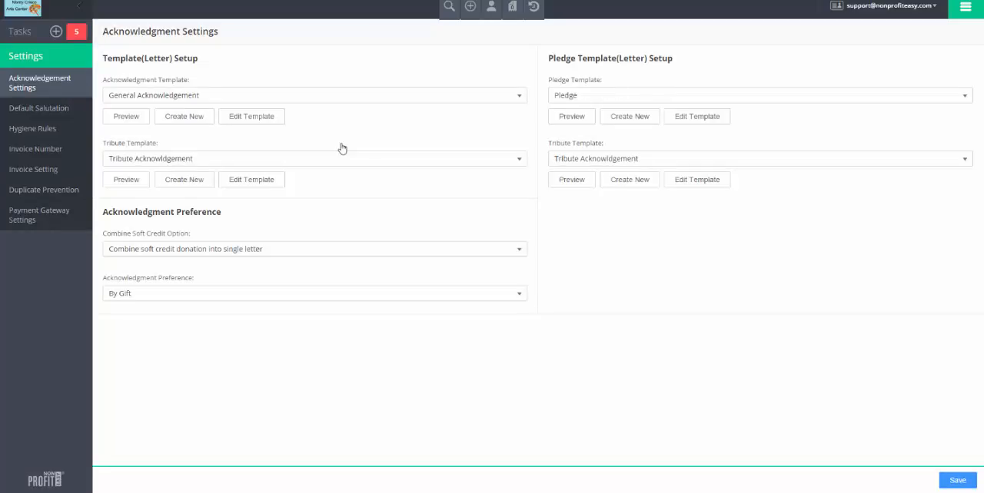
mouse_move(311, 126)
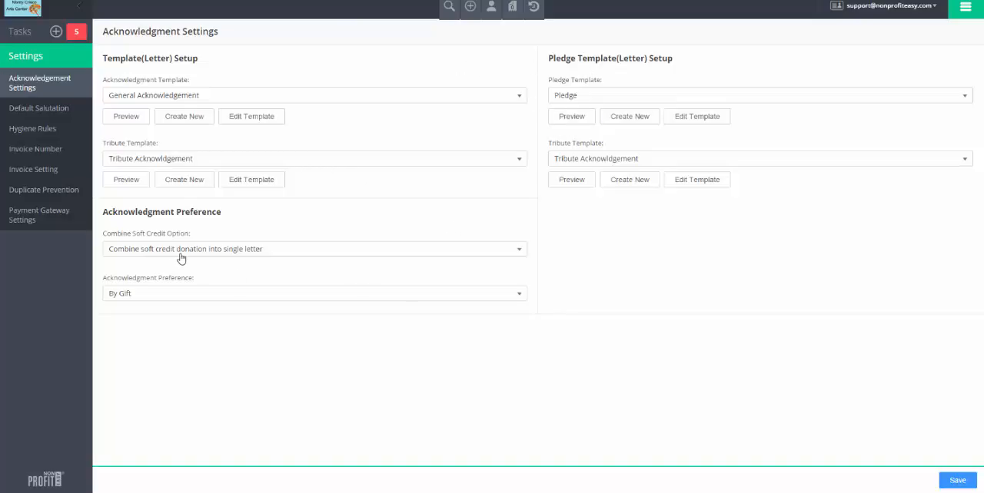
mouse_move(169, 306)
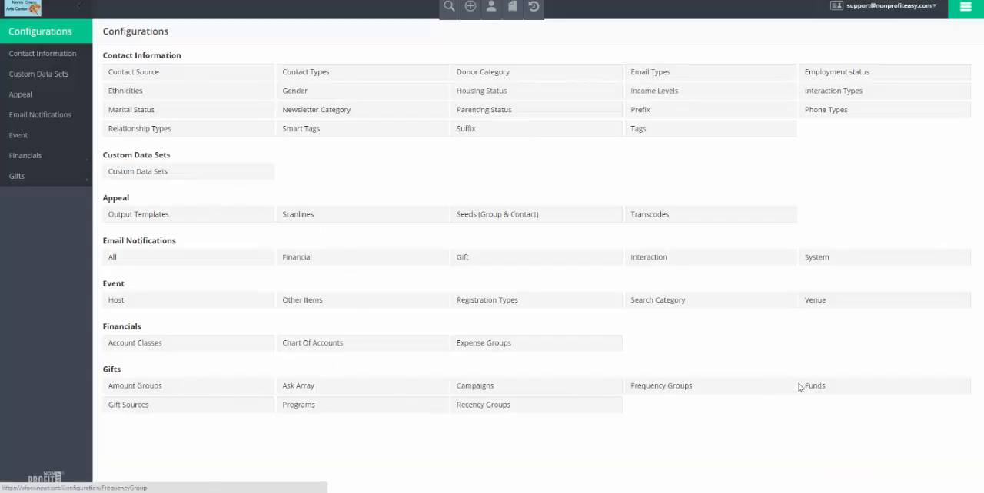
- View the gift Funds list, Art Sponsorships through Unrestricted Funds, then return to the module menu
click(814, 386)
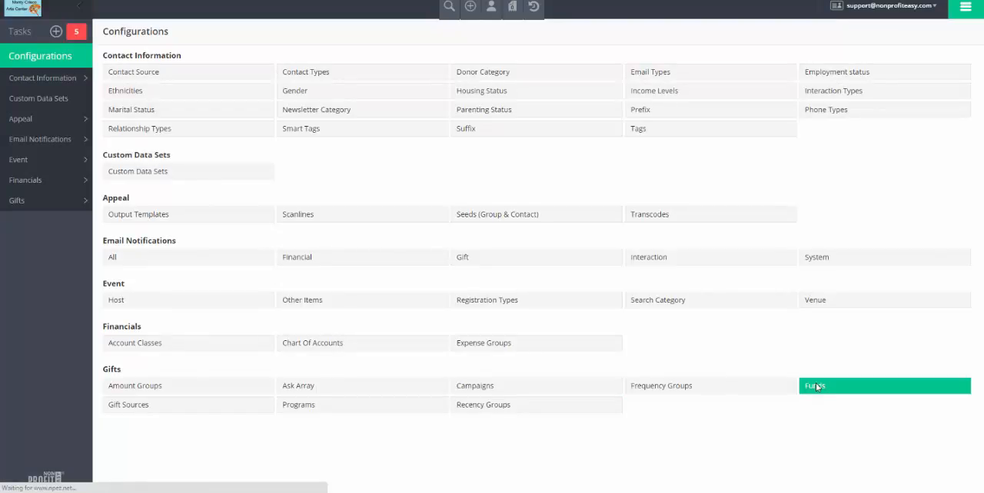
click(815, 386)
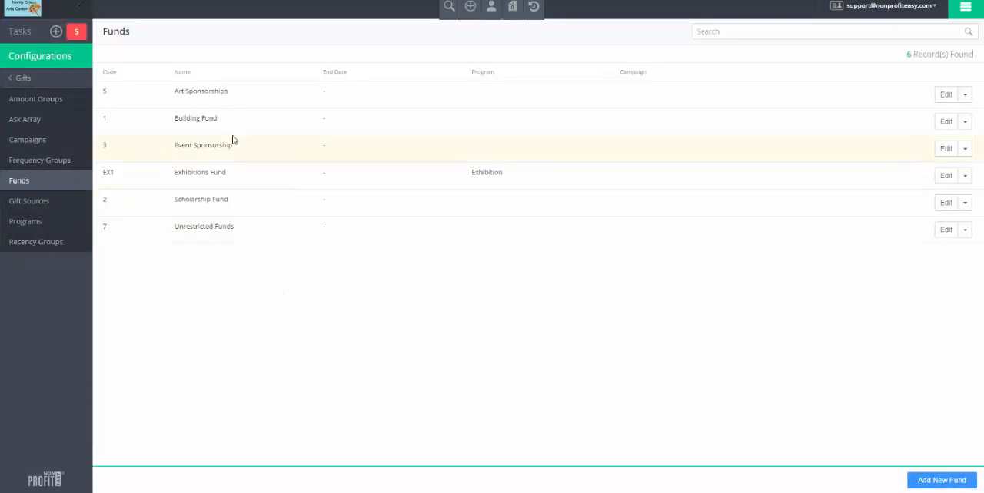
mouse_move(235, 126)
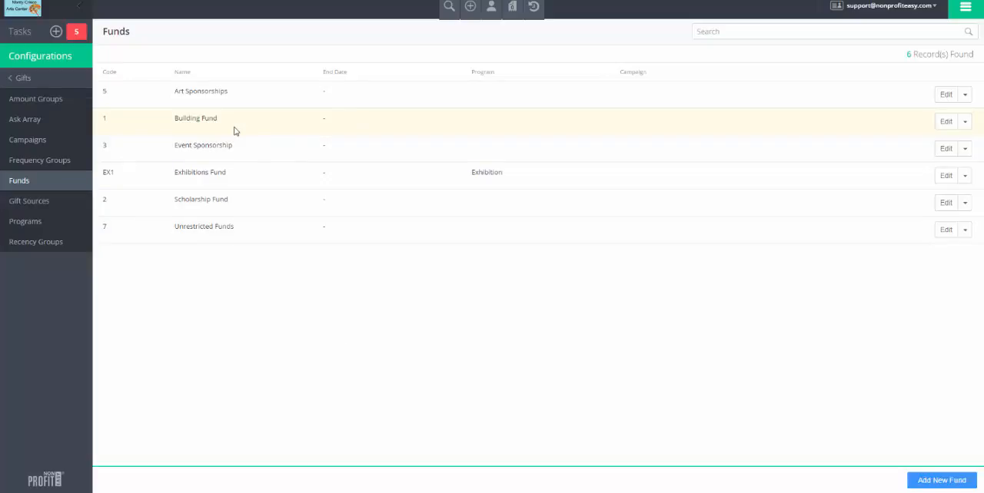
click(965, 8)
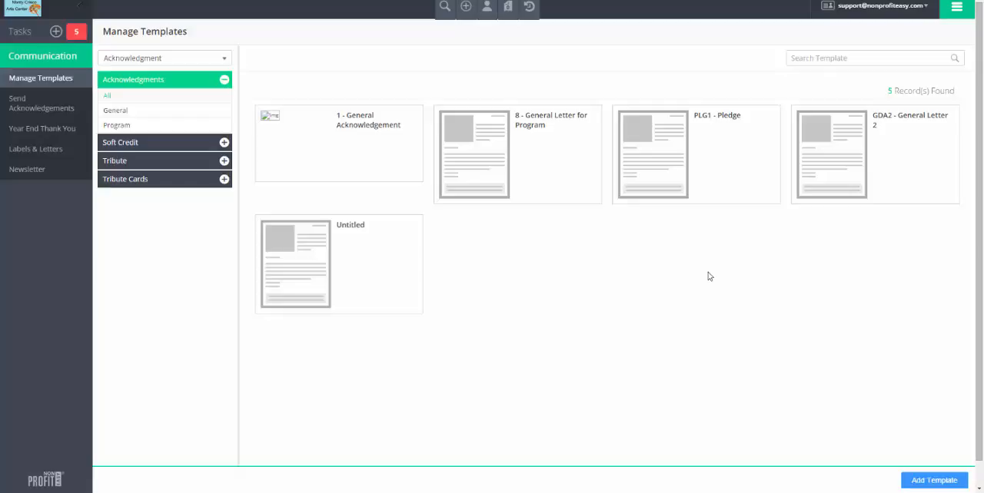
mouse_move(630, 52)
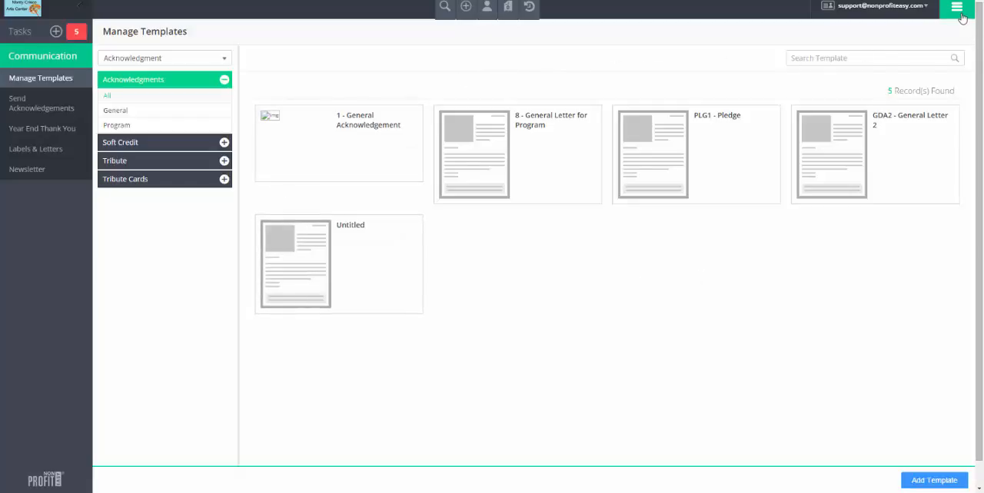
- Reach Send Acknowledgements, bringing up Generate Acknowledgement for the eight pending gifts
click(956, 7)
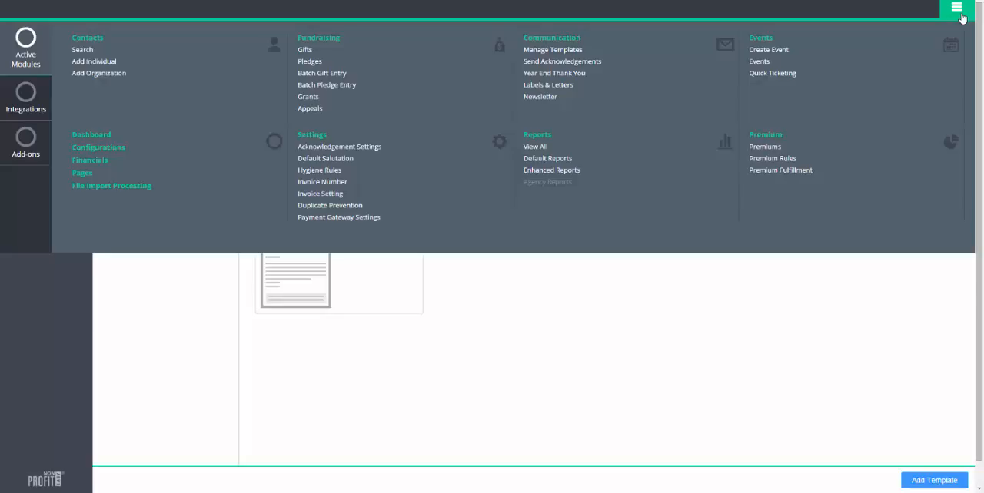
mouse_move(566, 69)
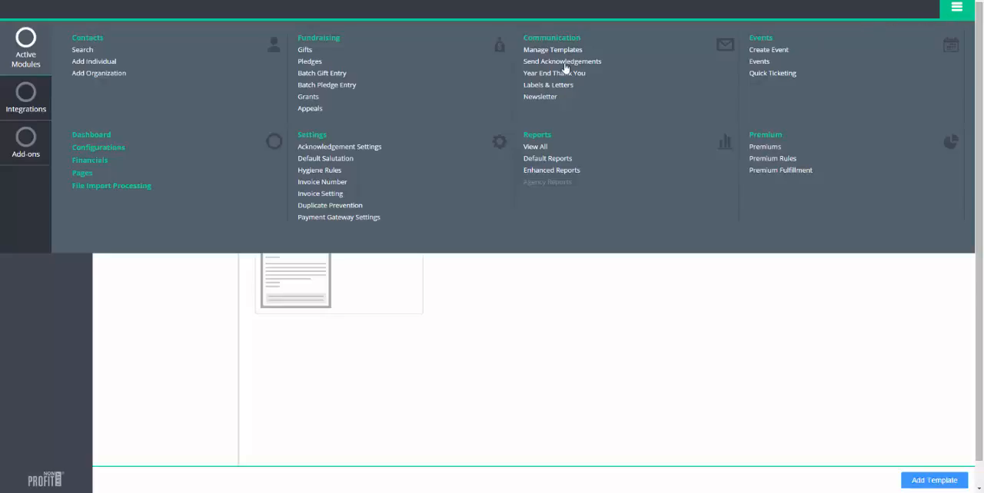
click(552, 49)
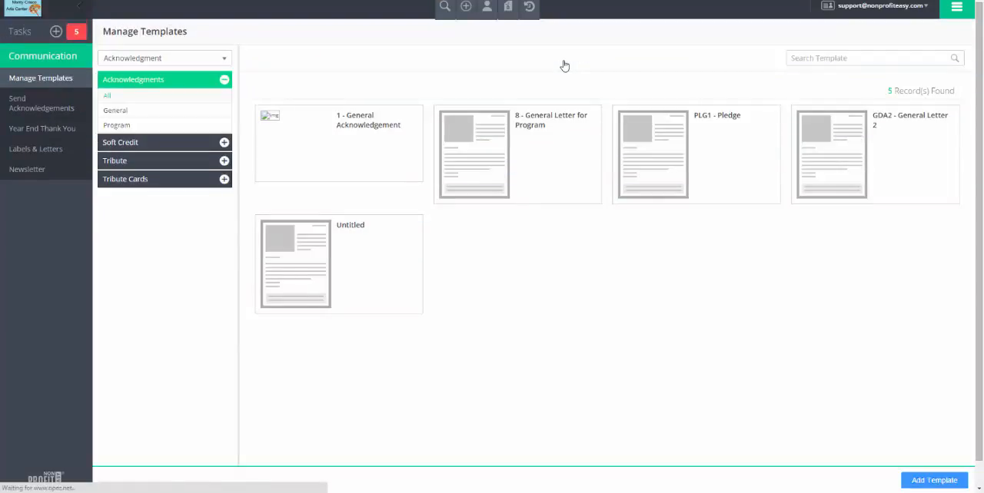
click(40, 101)
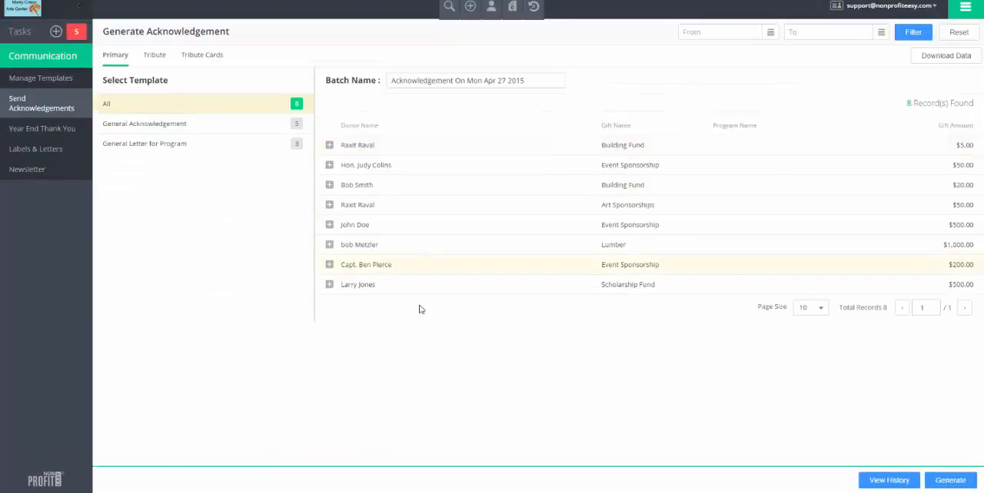
- Generate the acknowledgement batch and delete the $20 Building Fund recipient lacking preferences
click(950, 479)
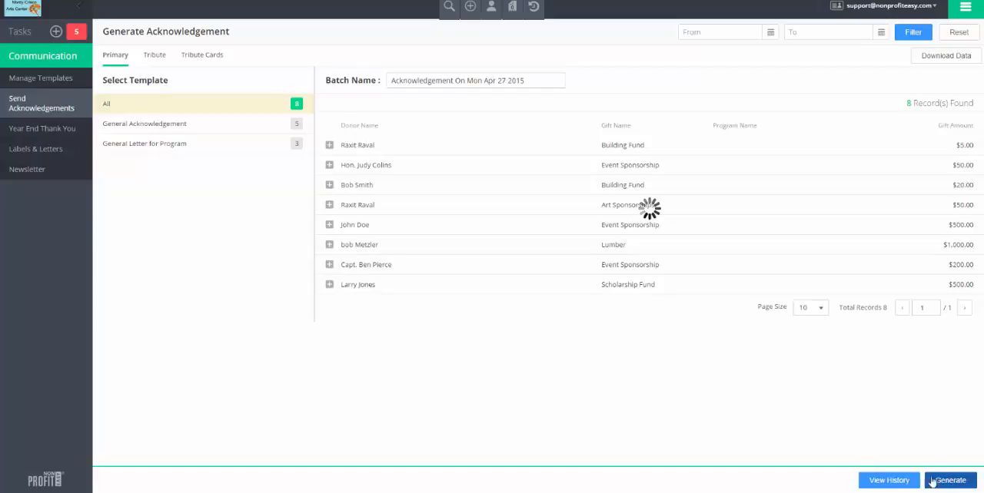
click(949, 480)
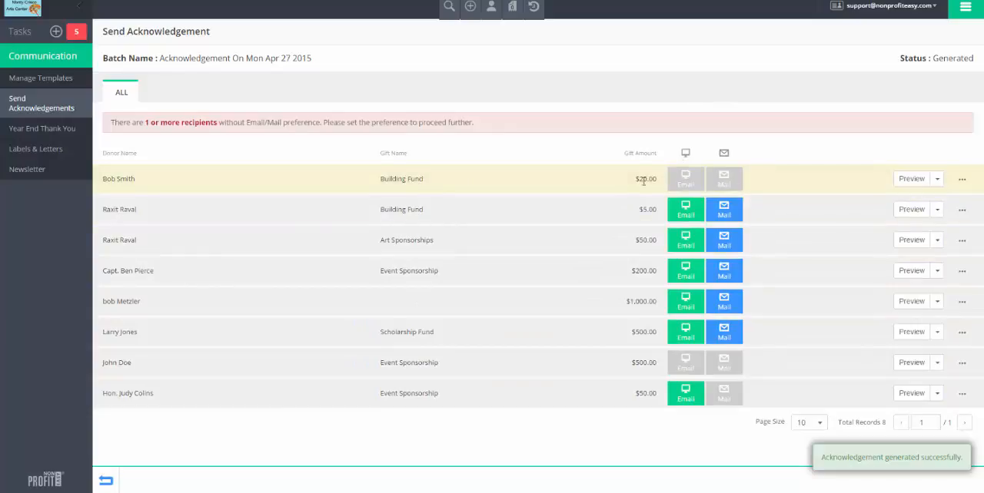
click(937, 178)
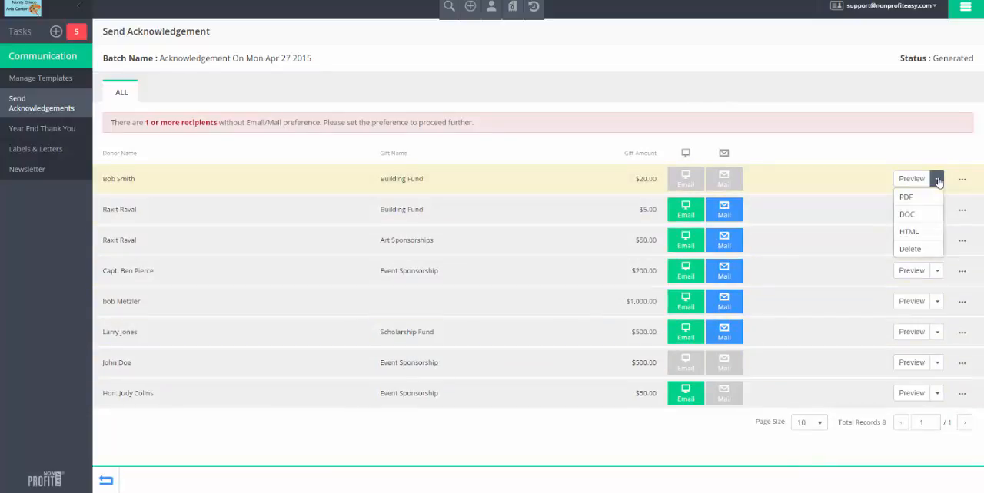
click(910, 249)
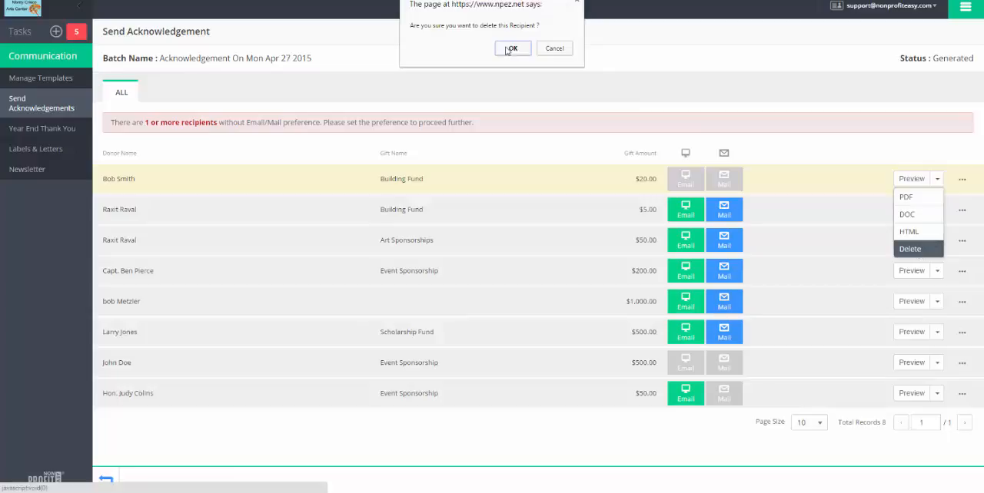
click(511, 50)
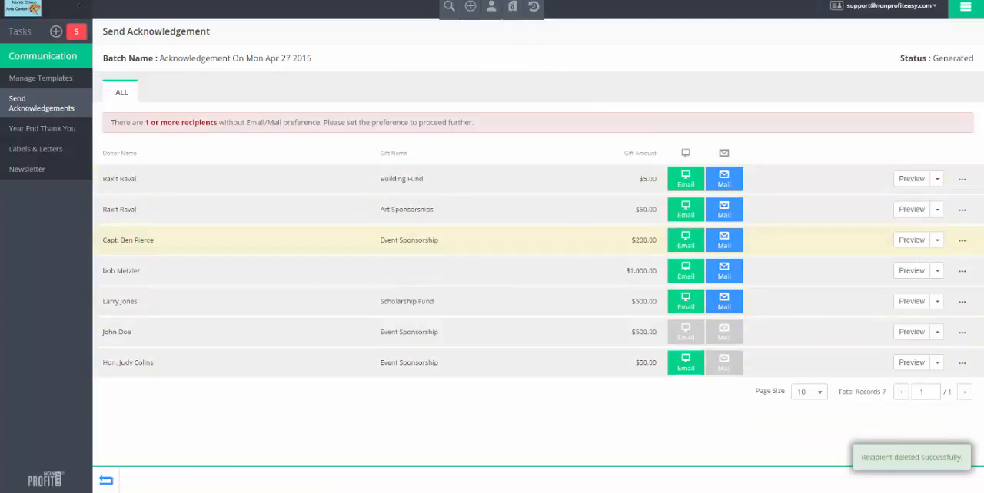
- Delete the $500 Event Sponsorship recipient, review the EMAIL and MAIL groups, and return to Manage Templates
click(937, 332)
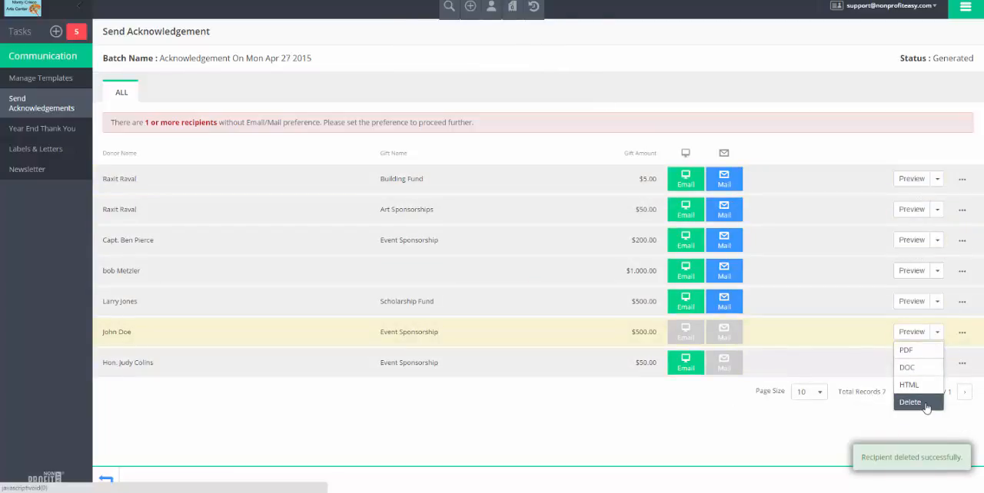
click(910, 403)
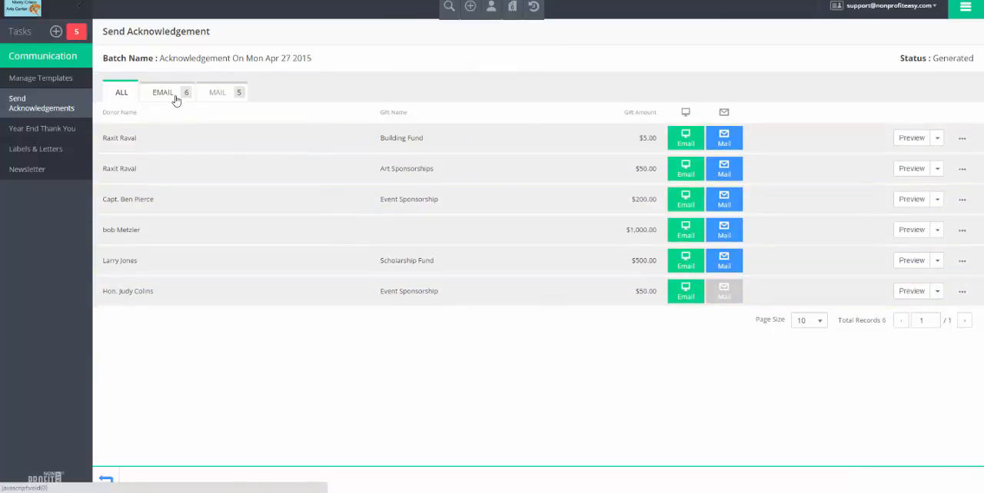
click(163, 92)
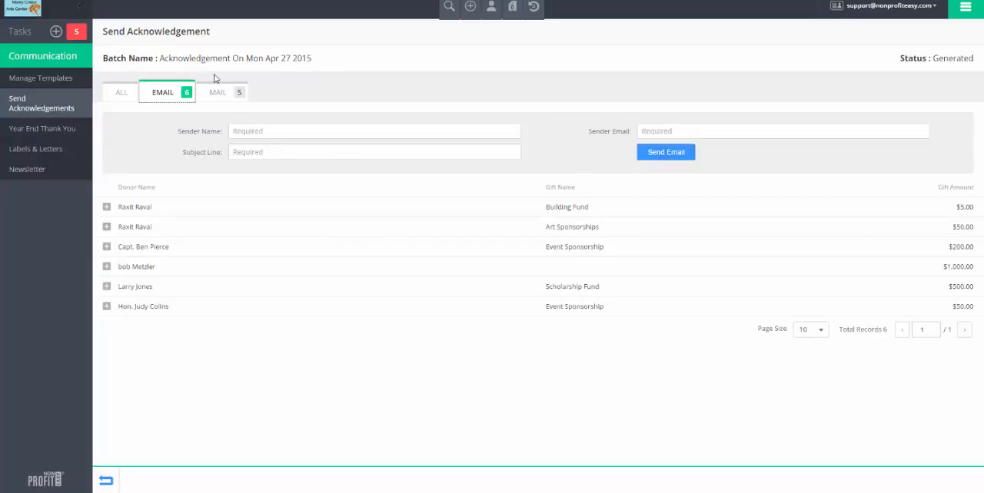
click(218, 93)
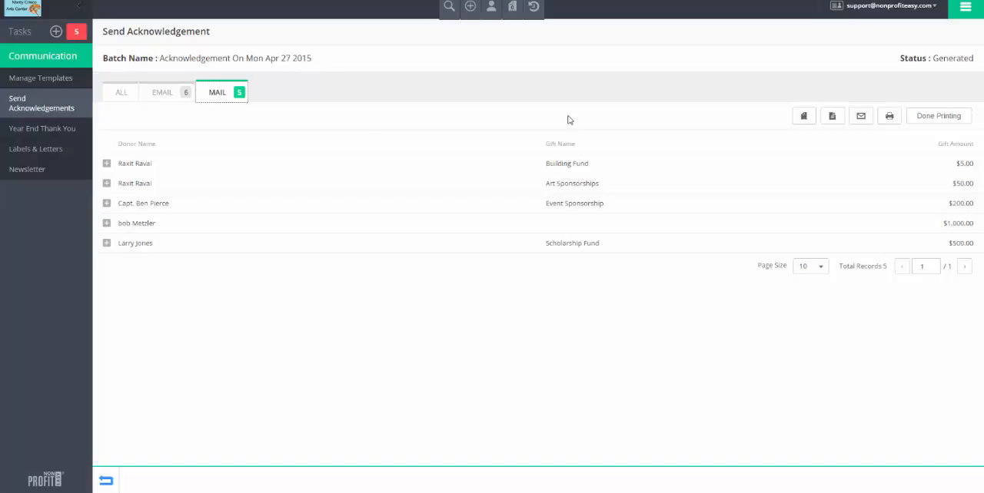
click(512, 7)
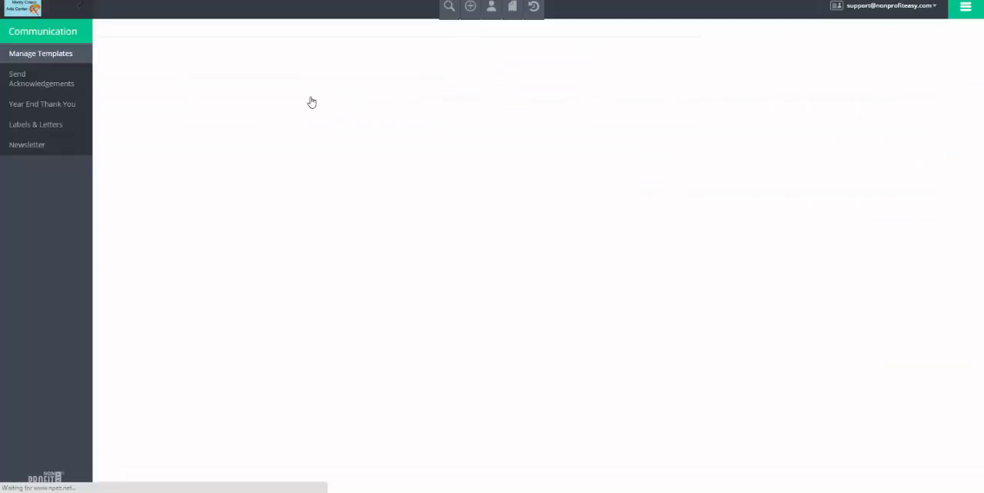
mouse_move(329, 104)
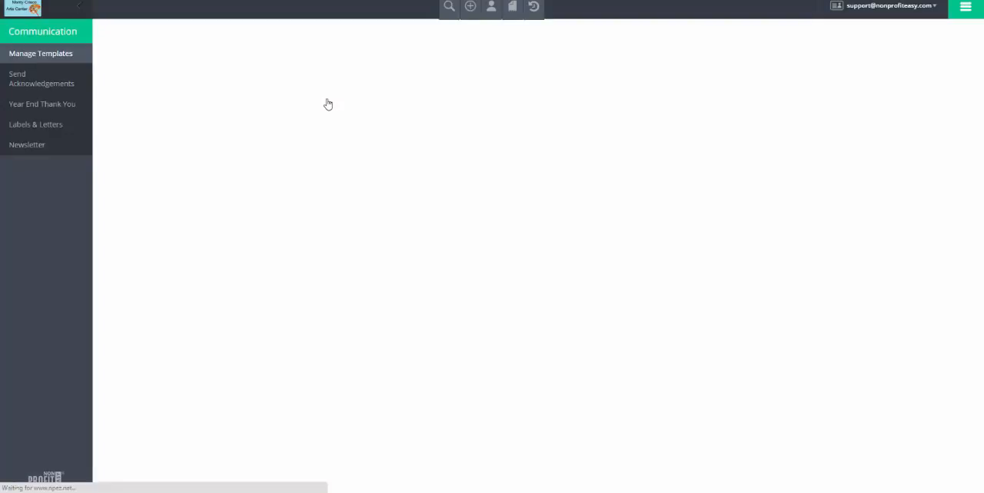
- Edit the General Acknowledgement template's main thank-you paragraph and browse its placeholders
click(40, 52)
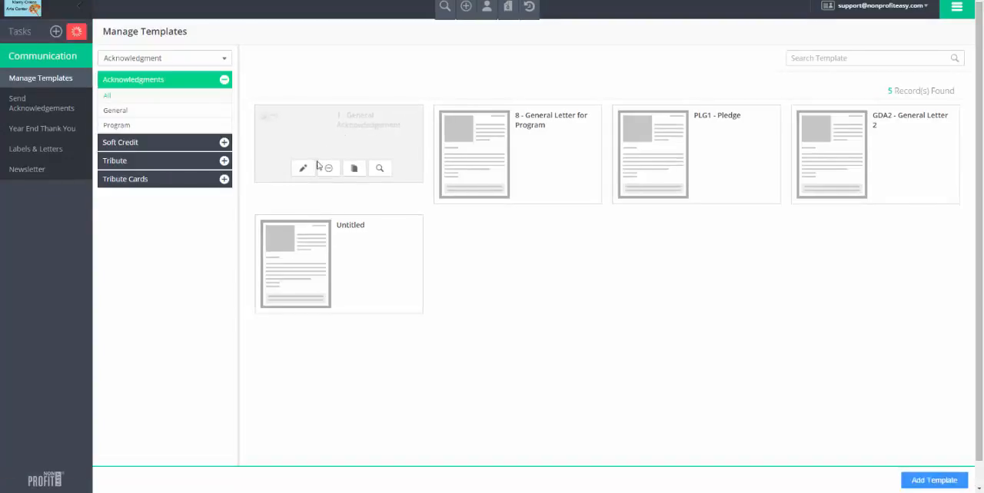
click(302, 169)
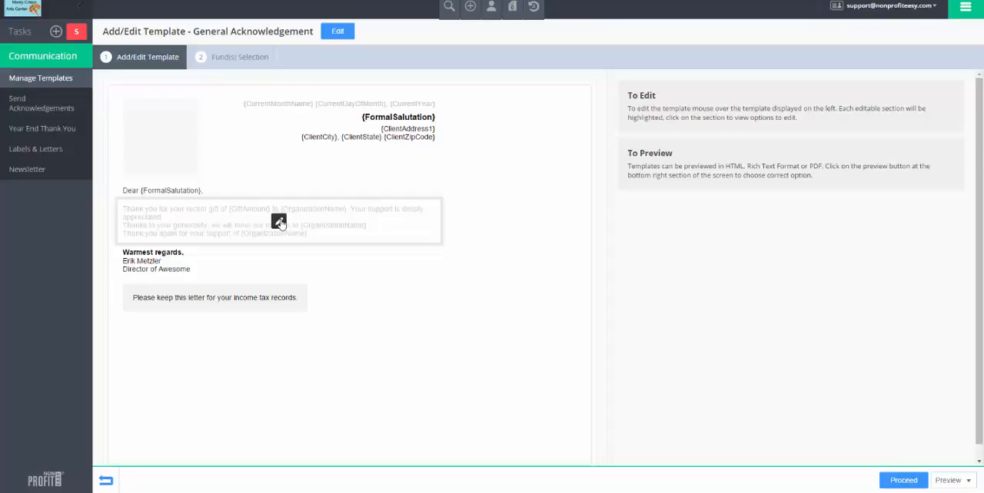
click(280, 221)
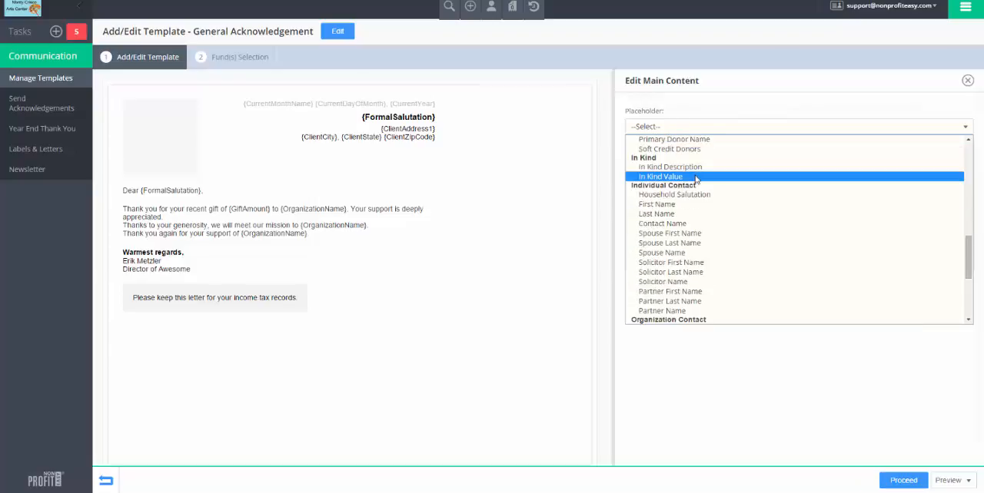
scroll(down, 3)
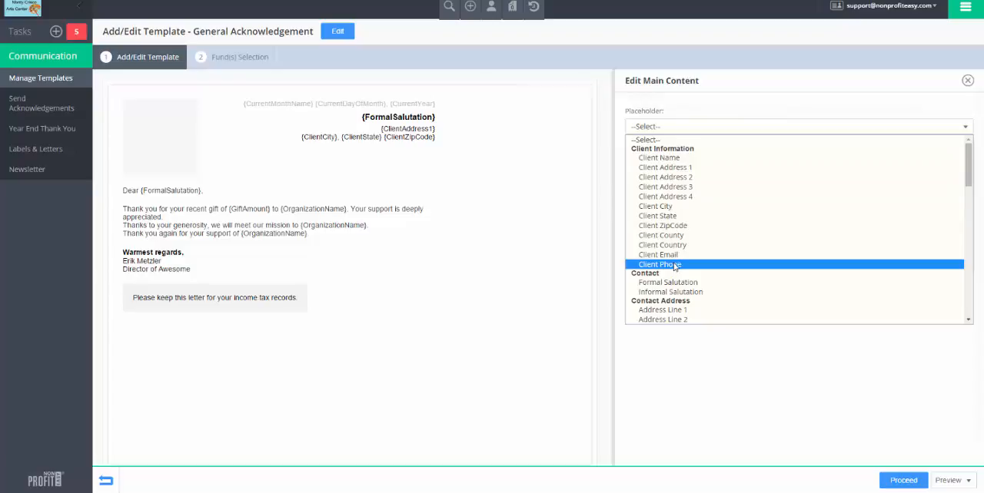
scroll(down, 3)
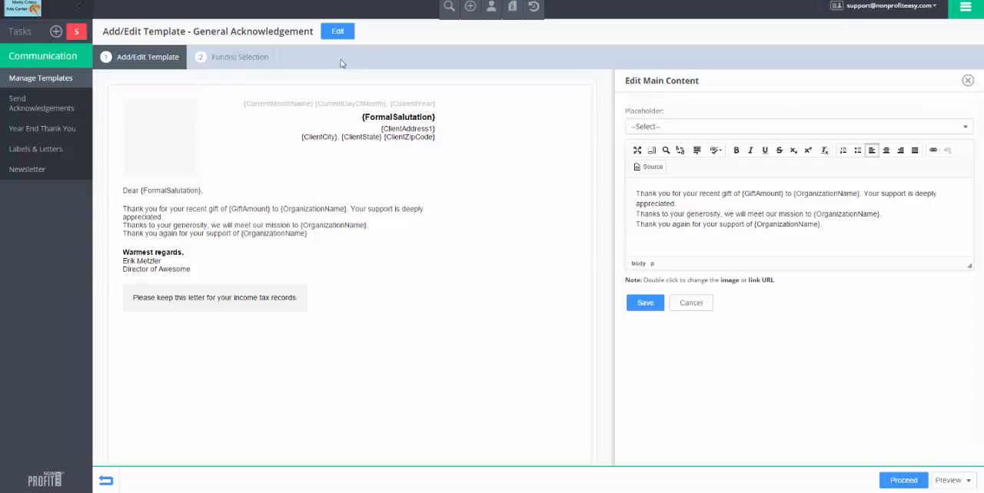
- Review the fund selection (Building, Scholarship, Unrestricted, Exhibitions), then head to Year End Thank You
click(239, 56)
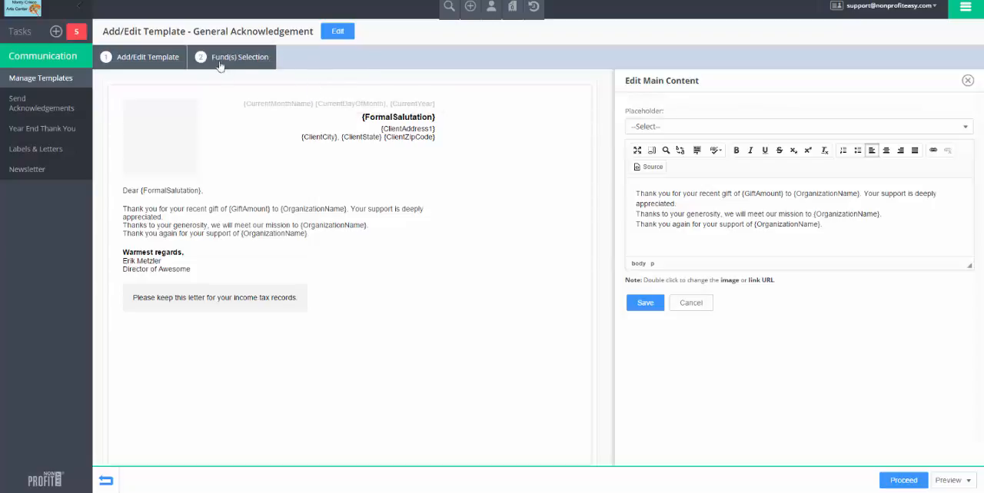
click(240, 56)
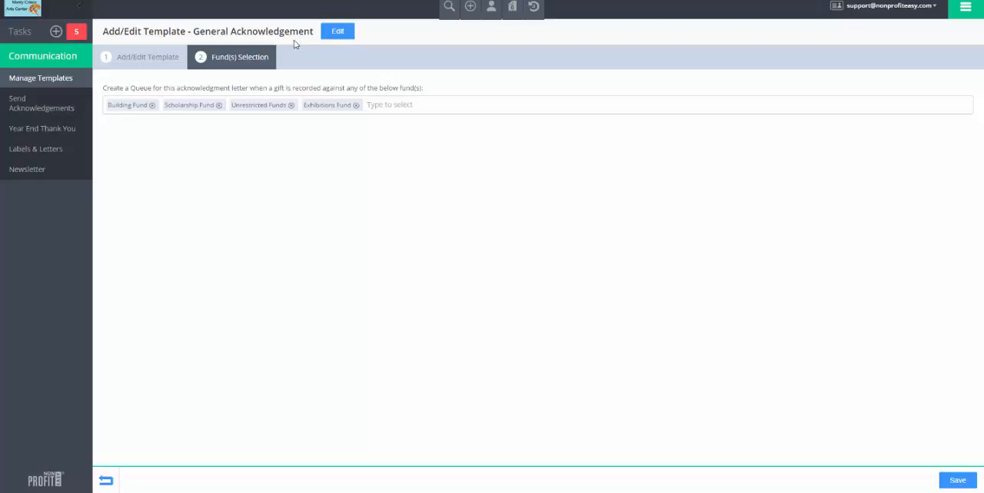
mouse_move(295, 67)
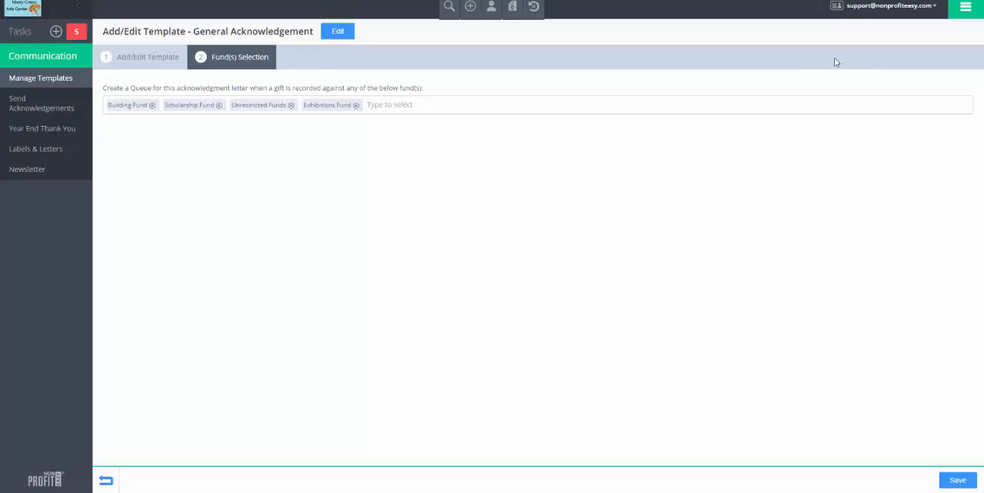
click(965, 7)
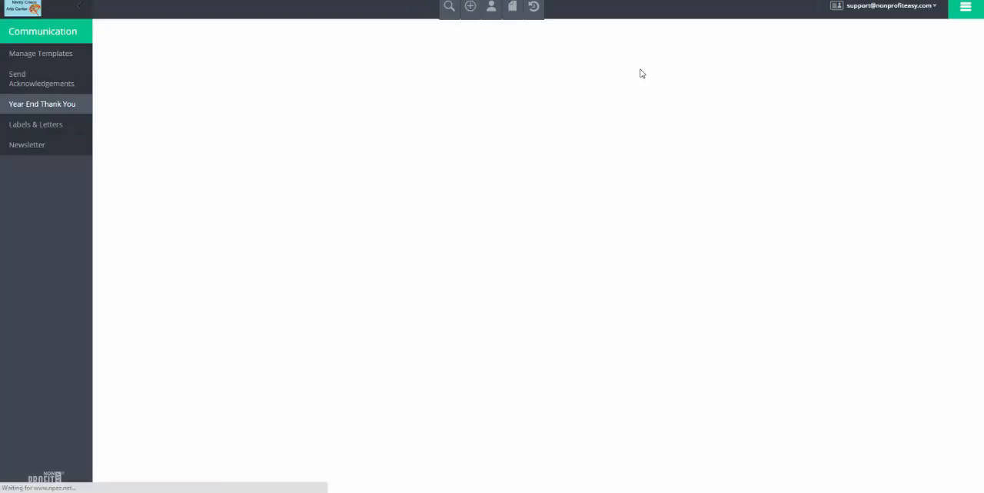
- Choose year 2015 and the End of Year Thank You 2014 template for 37 recipients, then head to Appeals
click(42, 104)
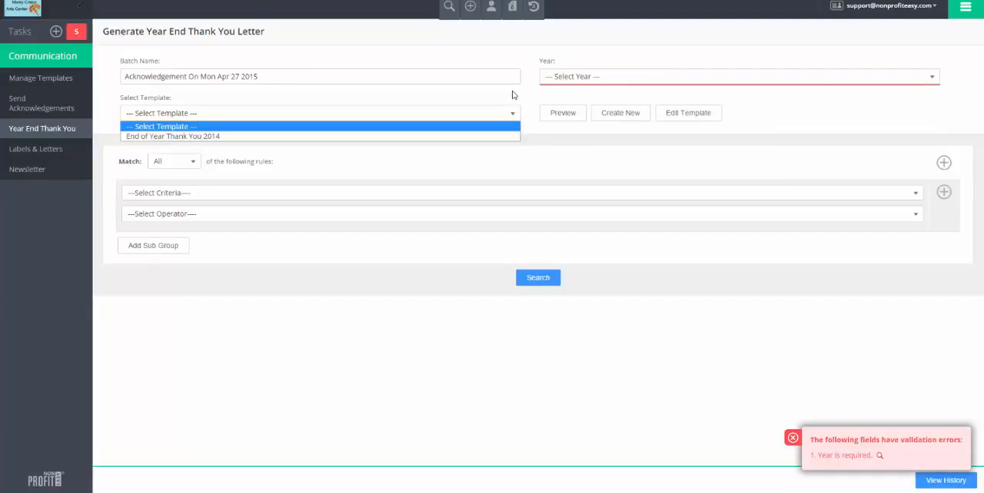
click(737, 77)
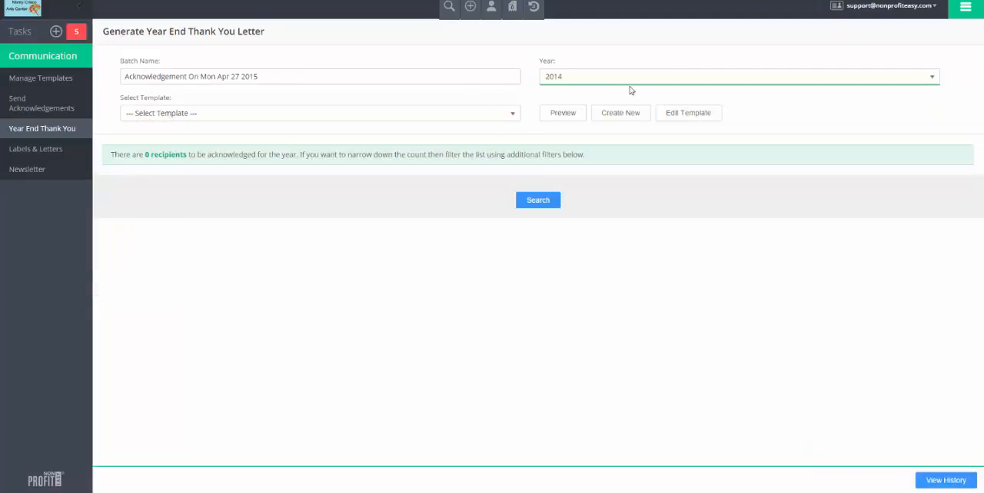
click(737, 77)
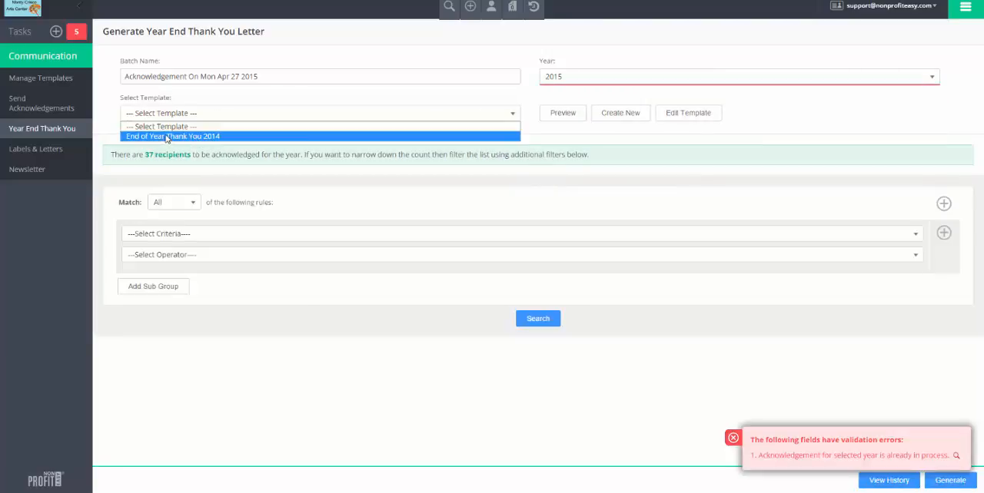
click(172, 135)
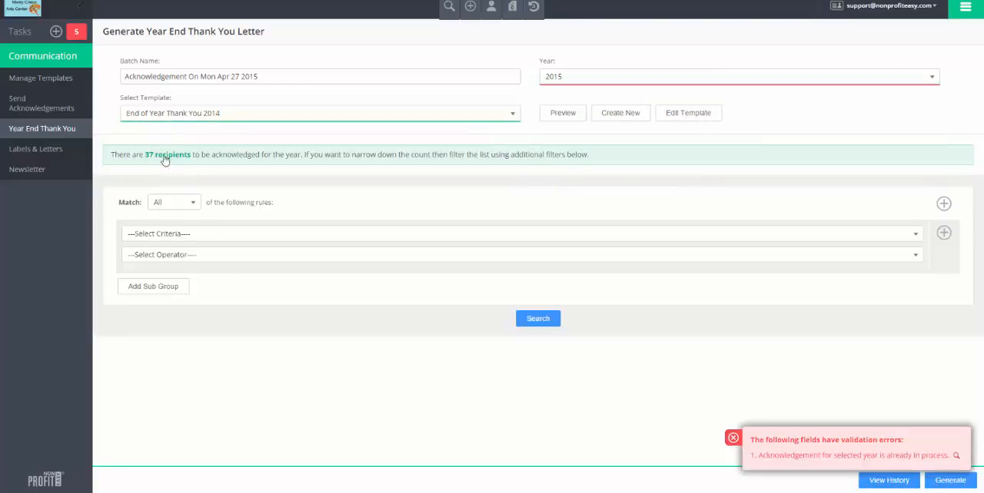
mouse_move(473, 134)
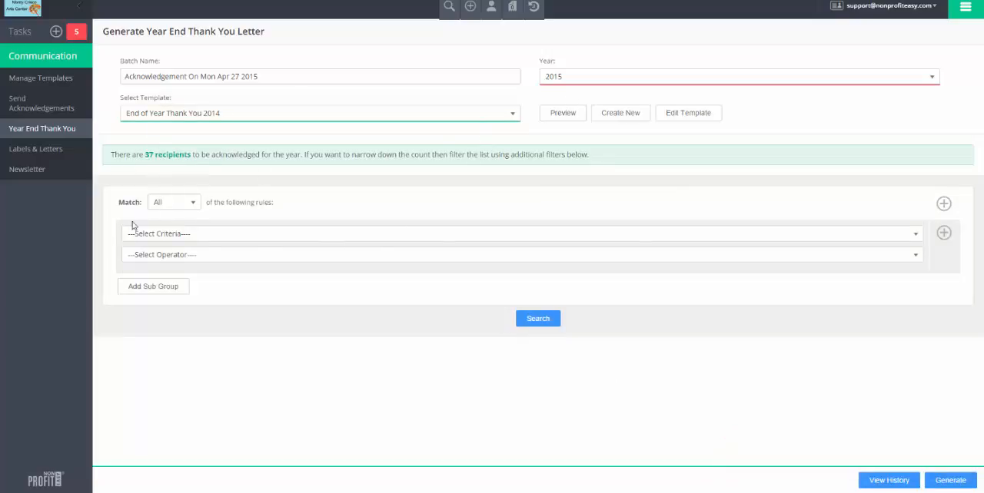
mouse_move(199, 215)
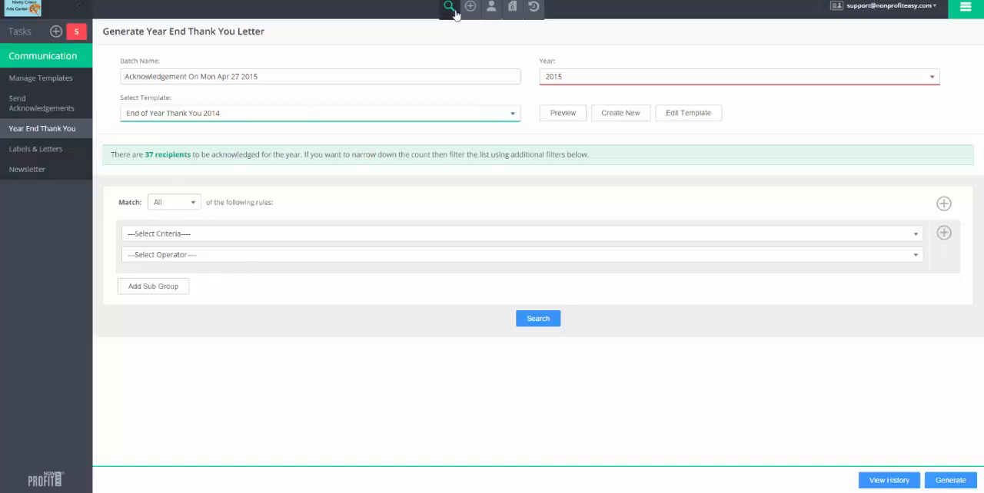
click(449, 8)
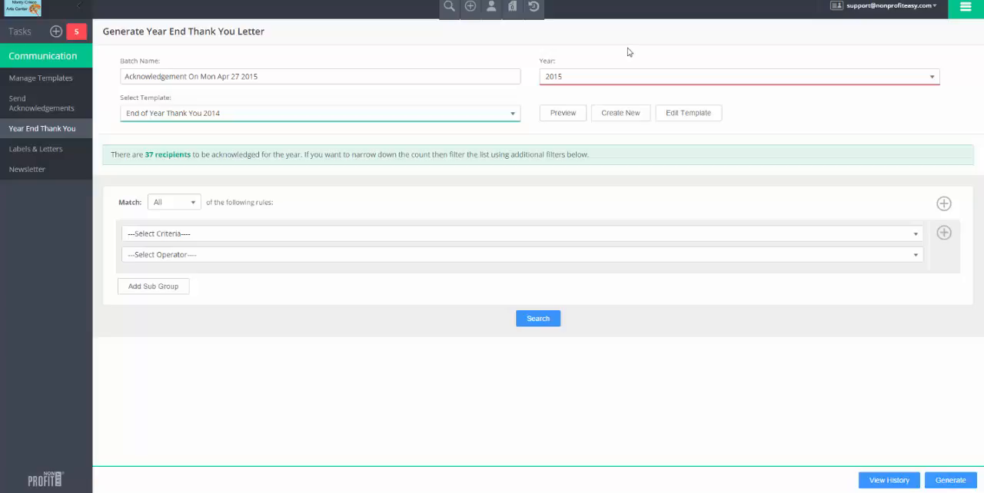
mouse_move(626, 53)
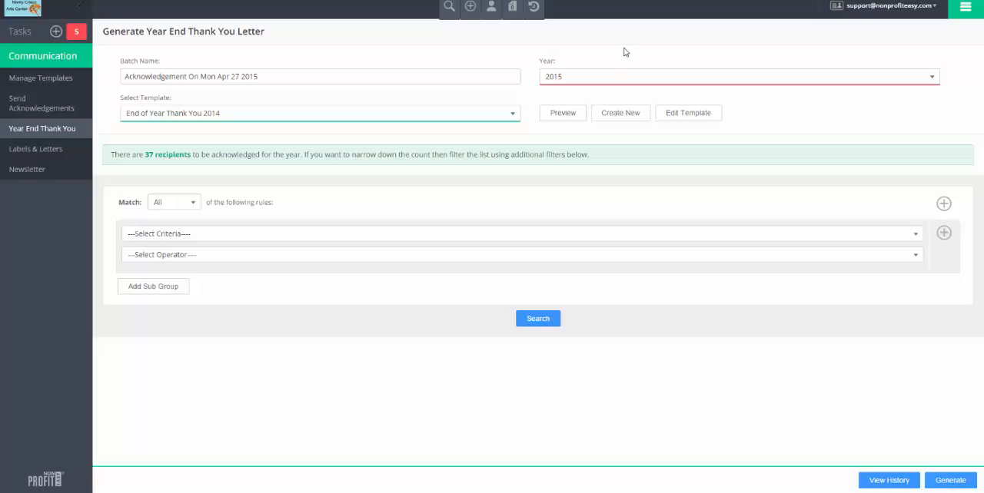
click(966, 6)
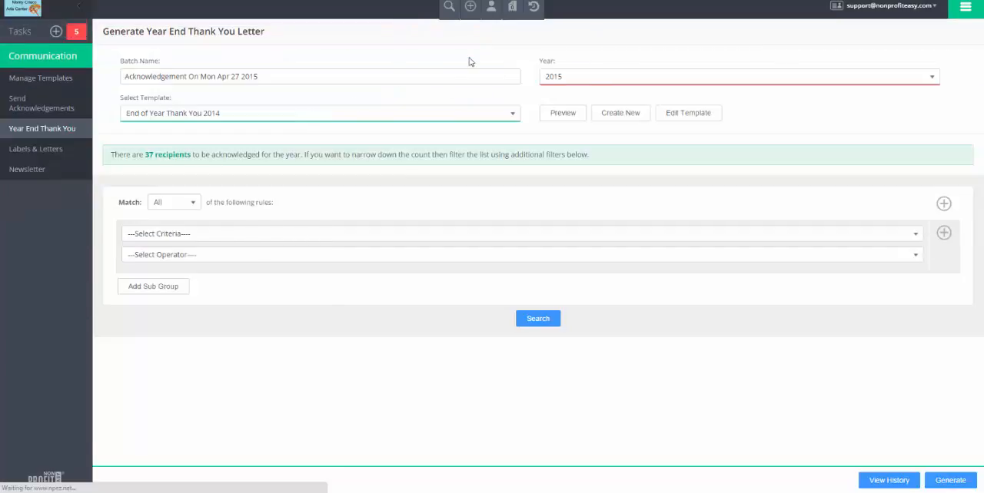
mouse_move(535, 49)
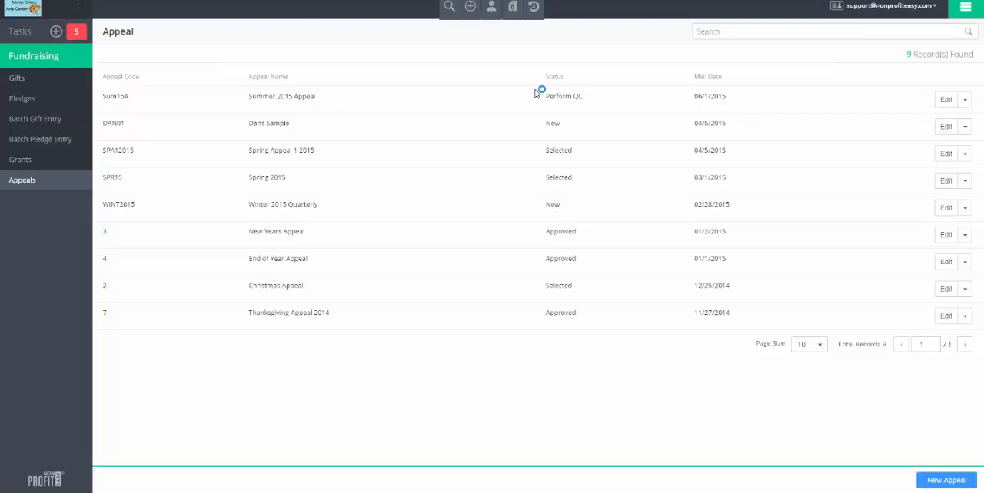
mouse_move(476, 83)
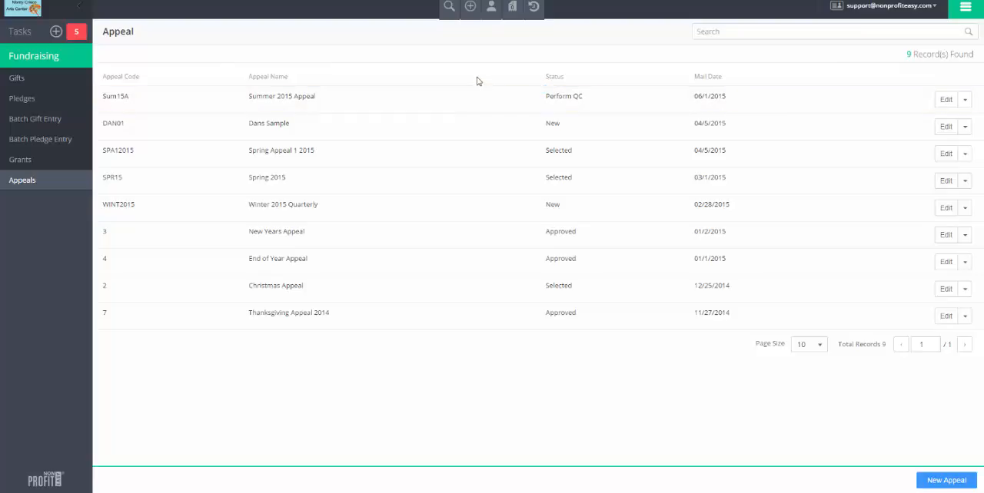
mouse_move(598, 357)
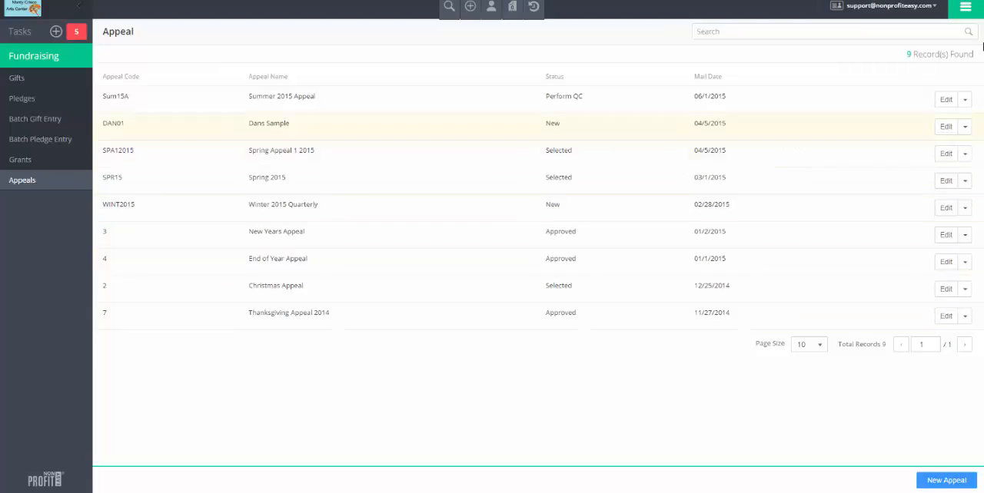
- Show the overview of all active modules from the Appeals list
click(965, 8)
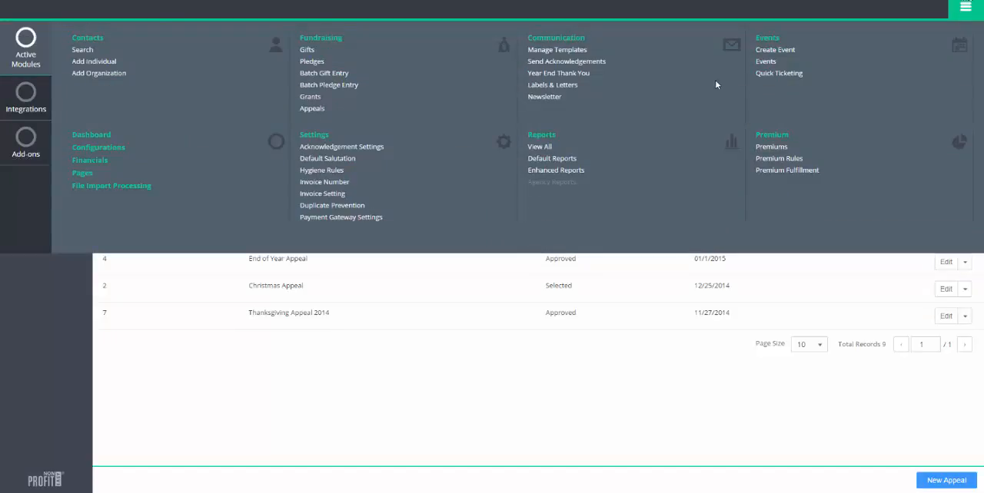
mouse_move(550, 89)
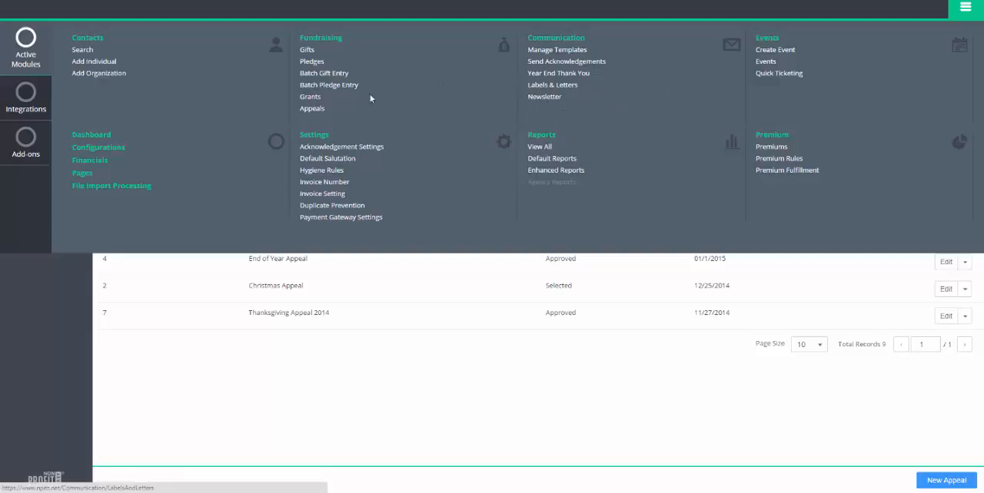
mouse_move(552, 86)
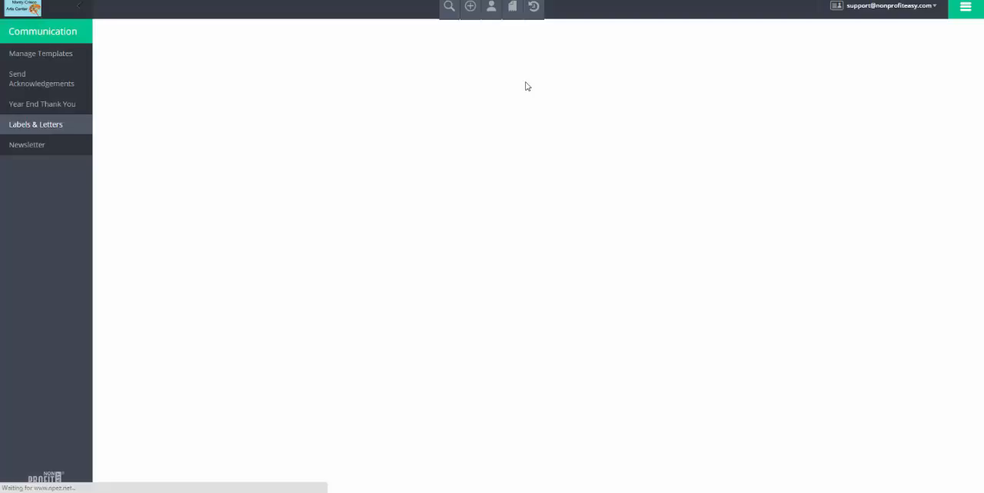
click(36, 125)
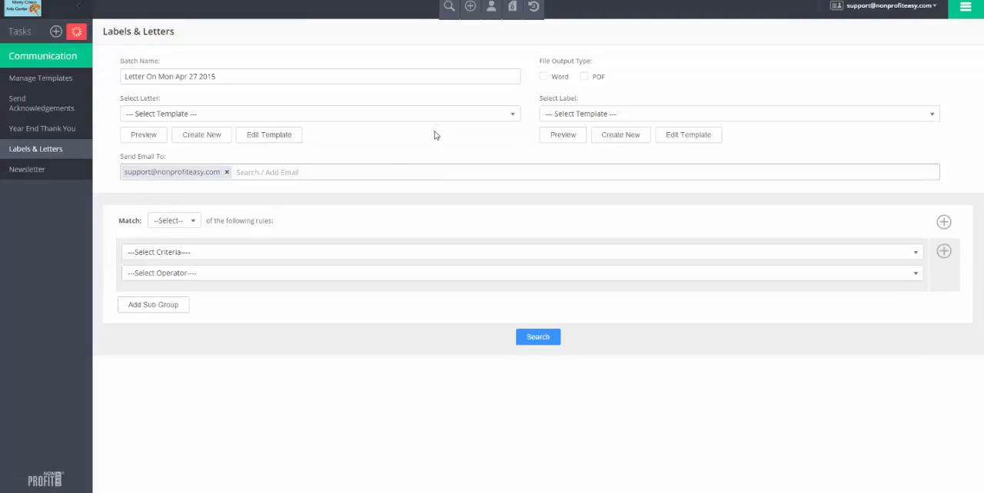
click(172, 221)
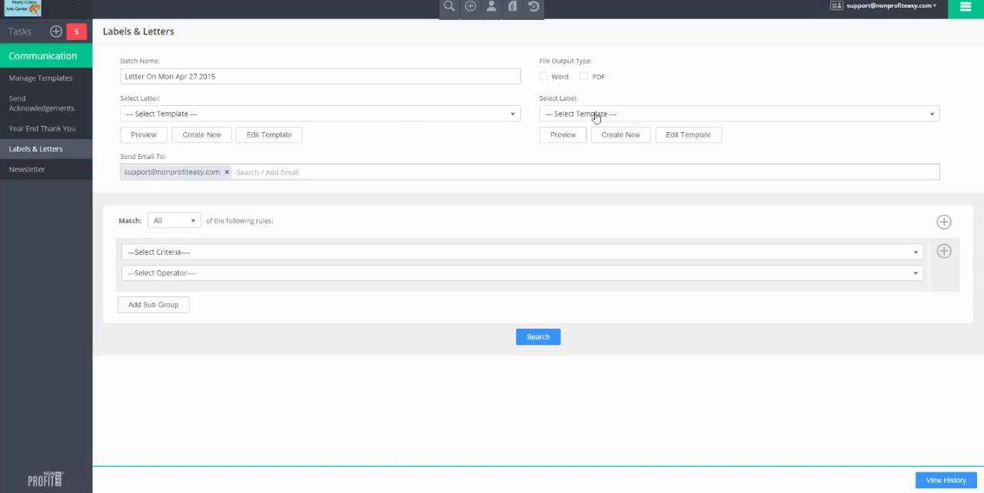
mouse_move(264, 254)
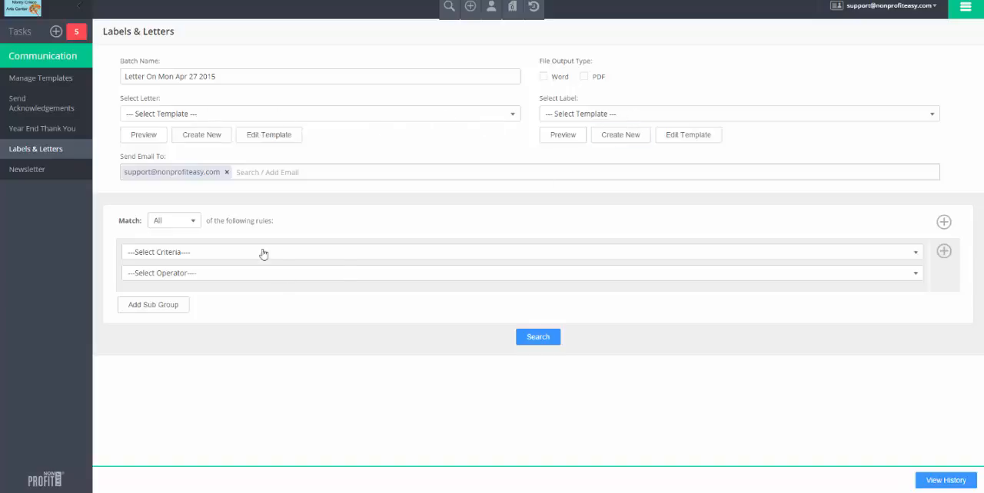
mouse_move(284, 296)
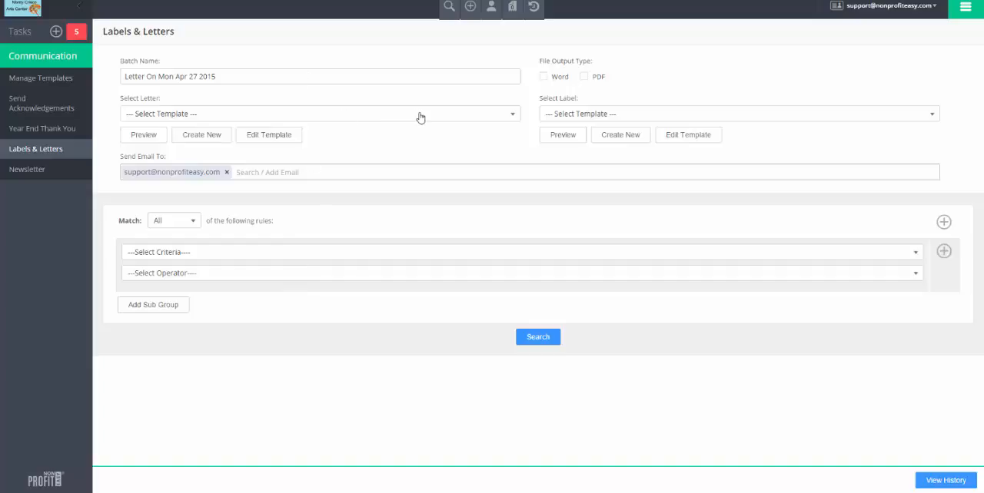
click(449, 8)
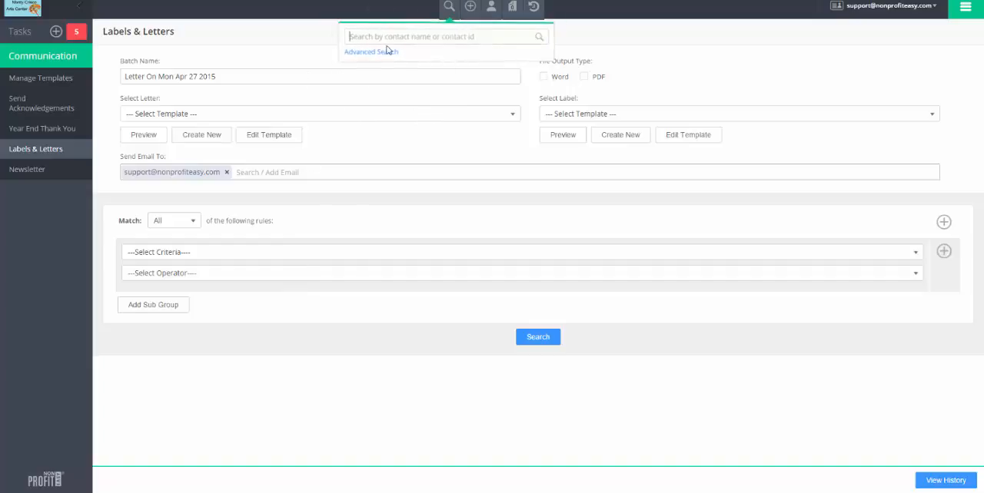
click(449, 8)
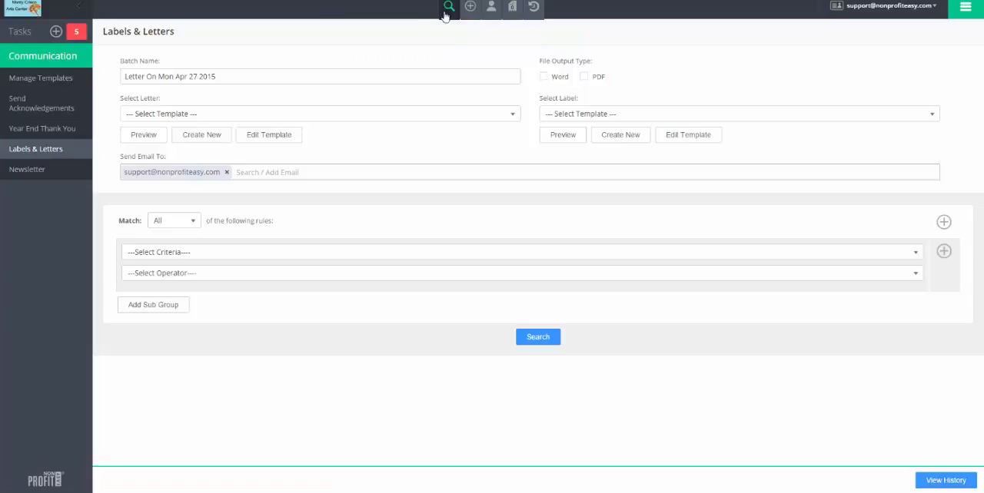
click(965, 7)
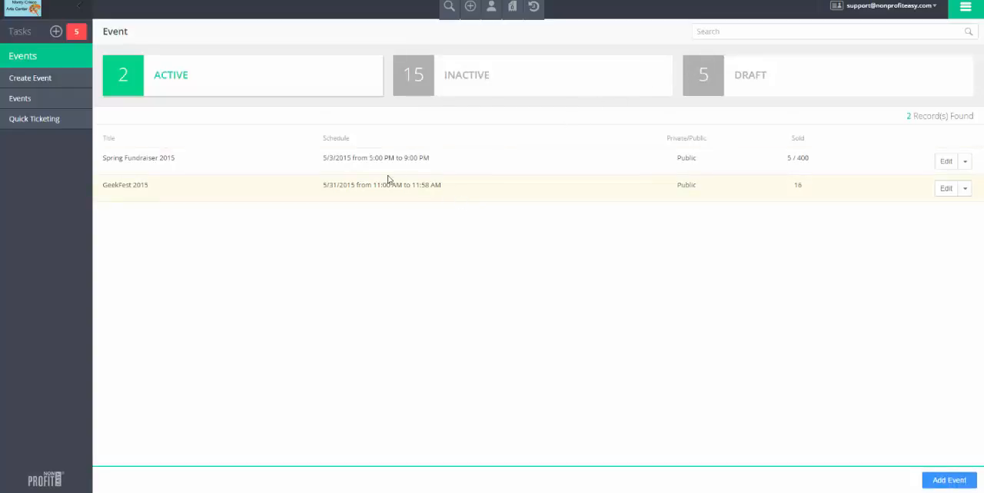
mouse_move(310, 295)
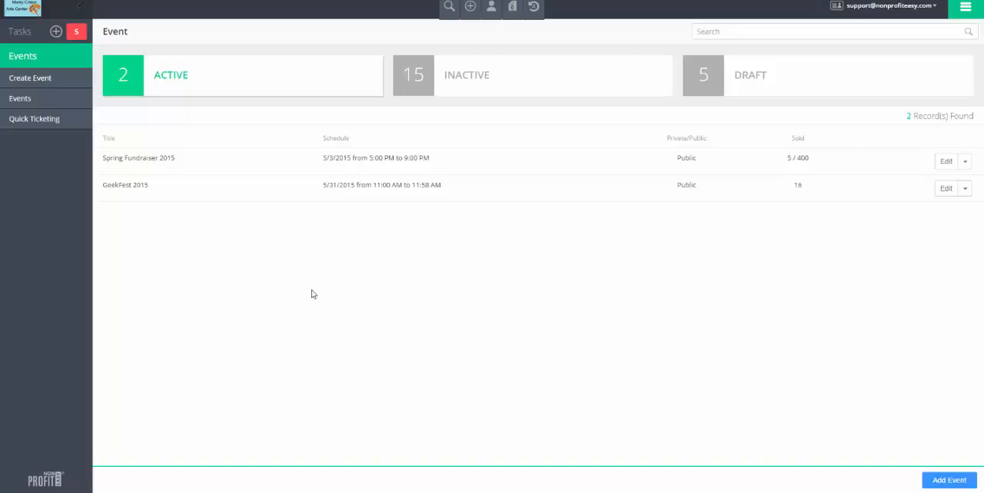
- Open Spring Fundraiser 2015 from the active events list
click(138, 157)
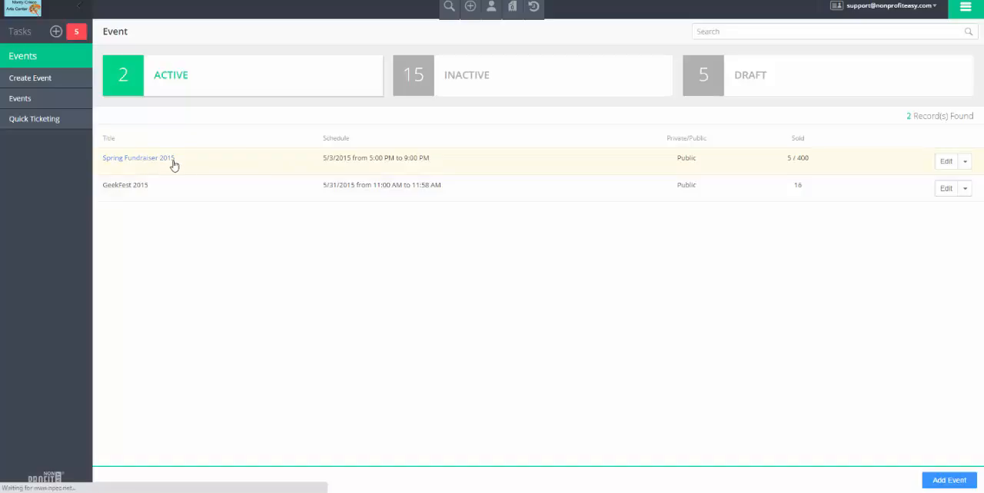
mouse_move(215, 176)
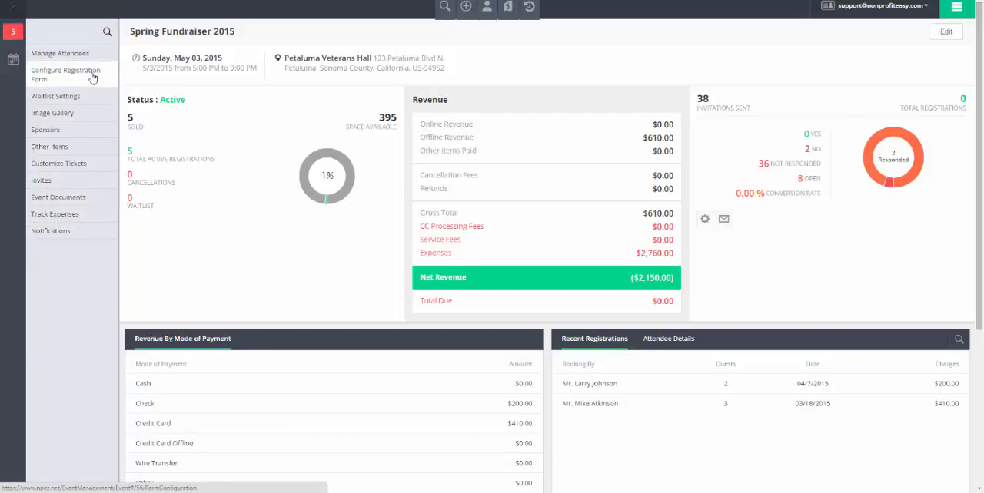
- Review the Spring Fundraiser registration form fields, then head to the Reports module
click(65, 74)
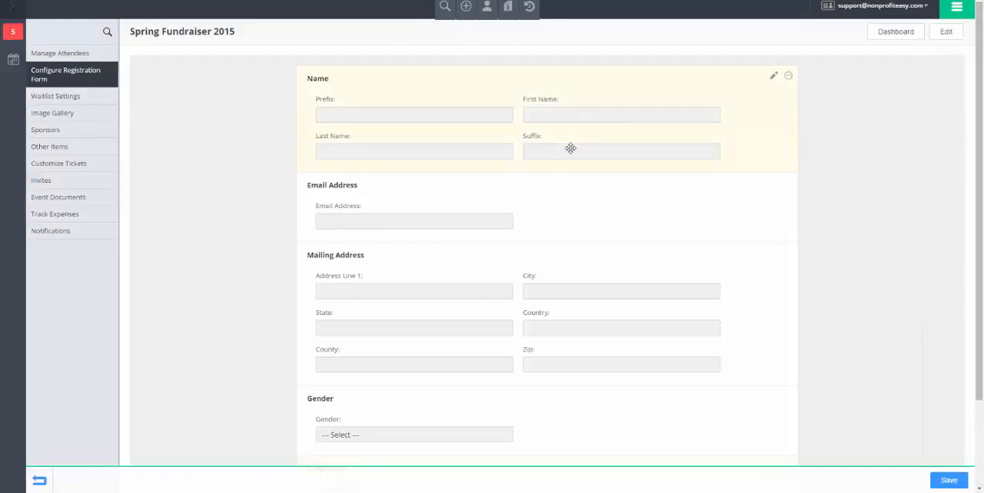
scroll(down, 3)
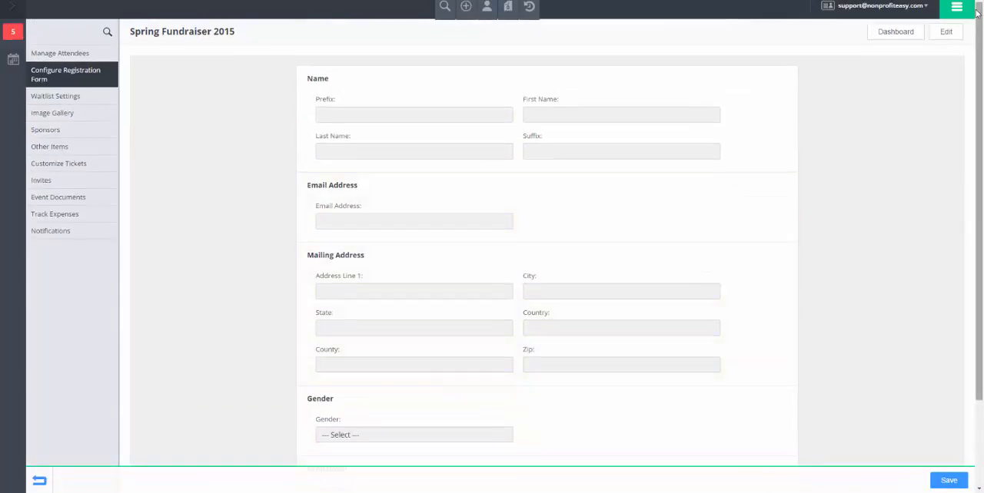
click(956, 8)
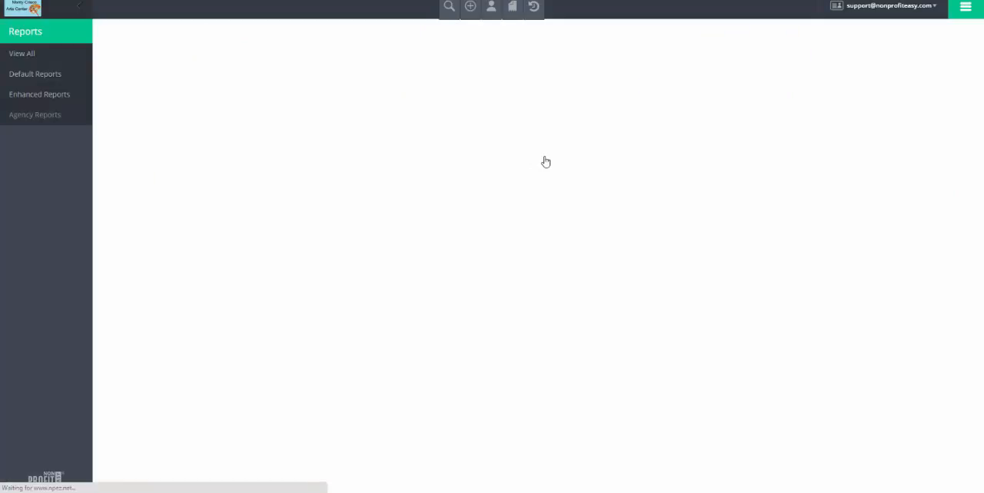
- List the default Banking reports, then leave Reports for the Pages module
click(36, 73)
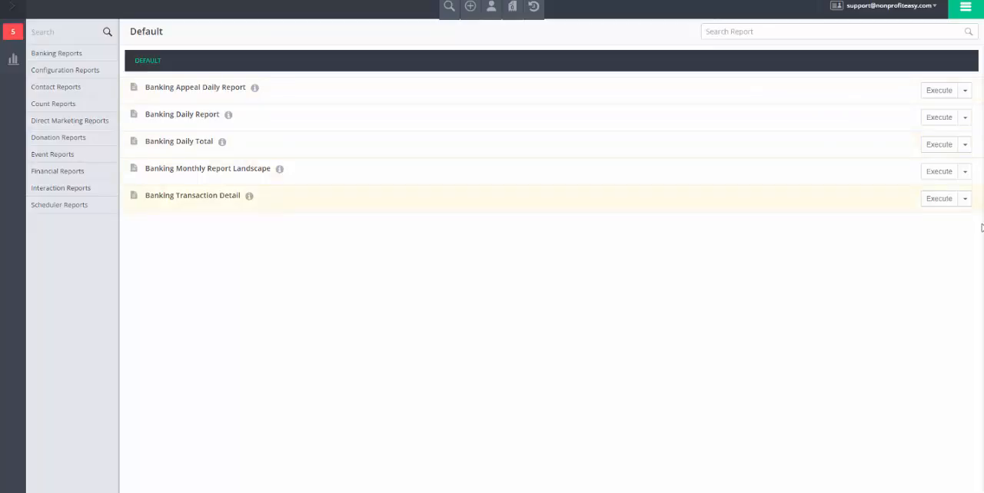
click(965, 198)
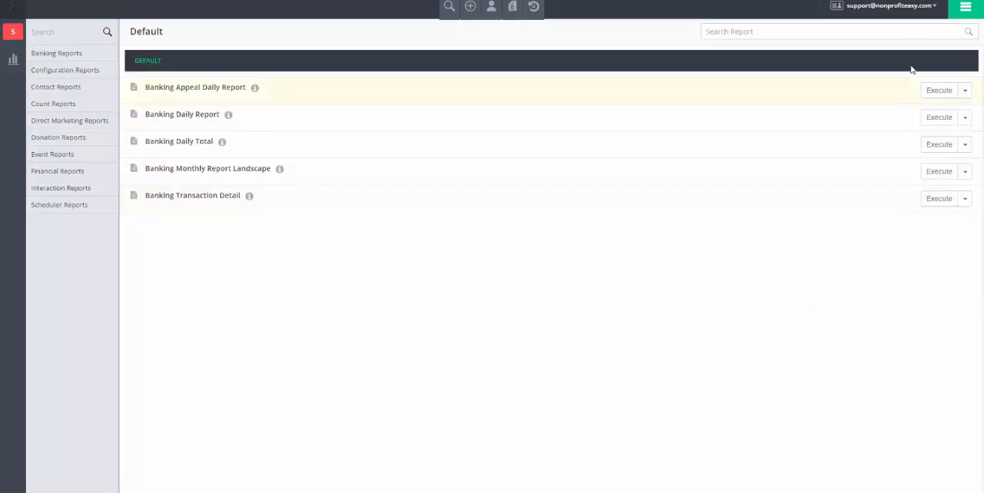
click(965, 8)
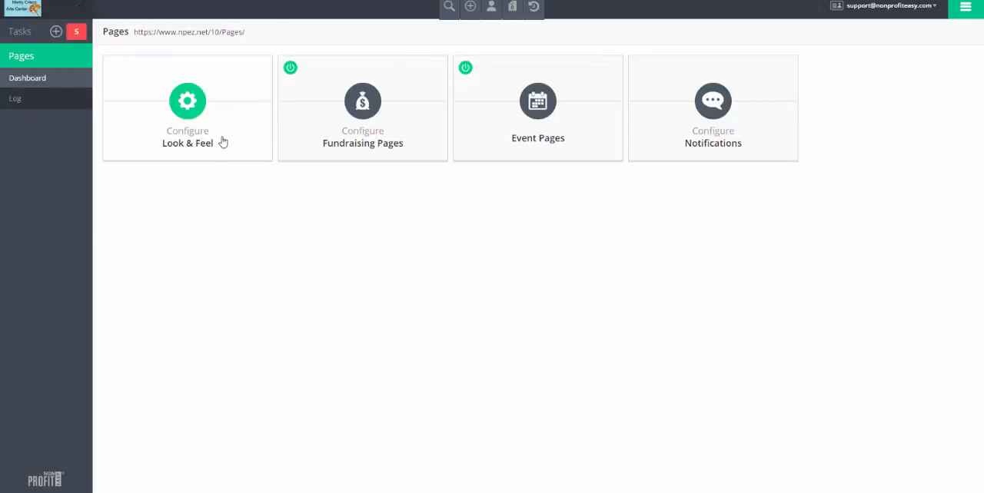
- Preview the website Look & Feel templates, then bring up the full module list
click(187, 107)
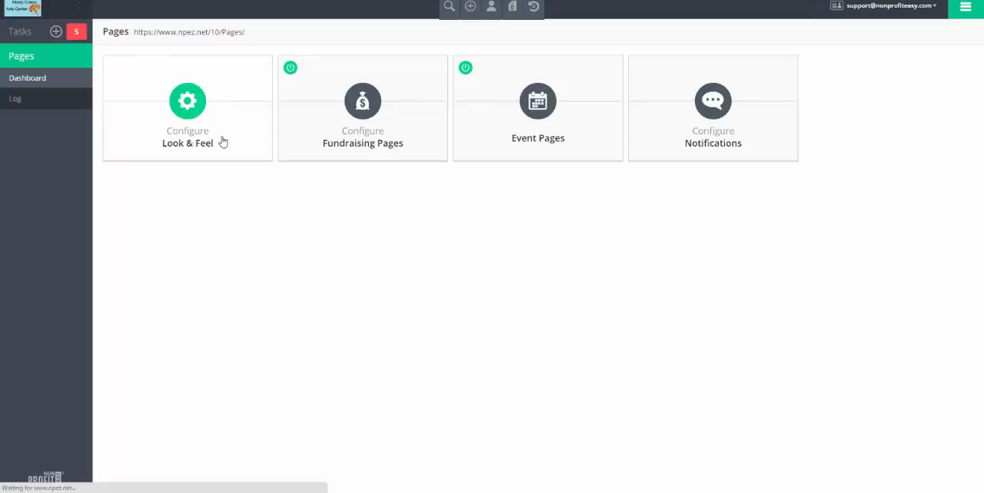
click(188, 108)
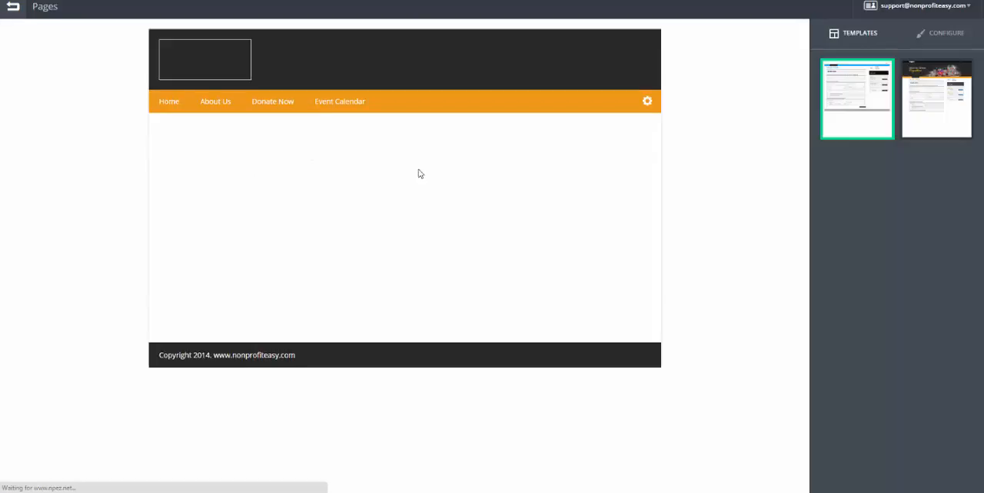
mouse_move(618, 268)
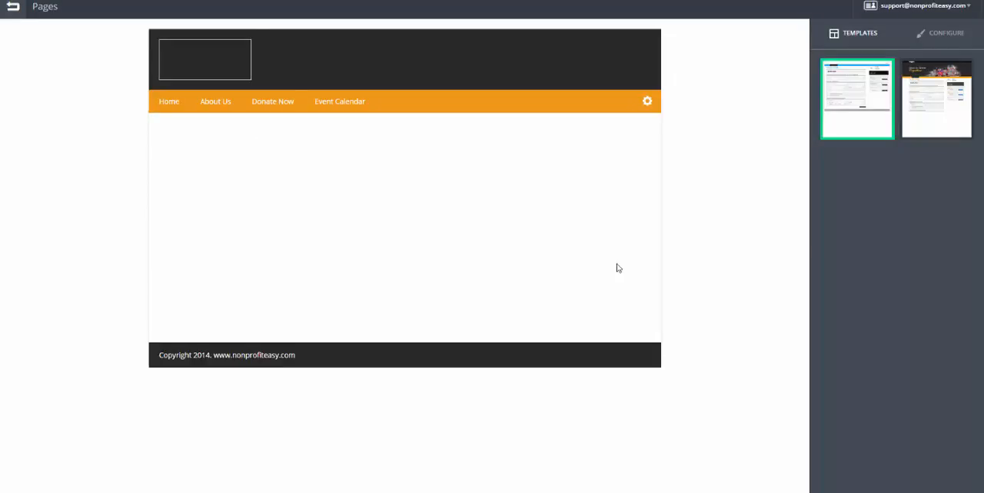
mouse_move(492, 261)
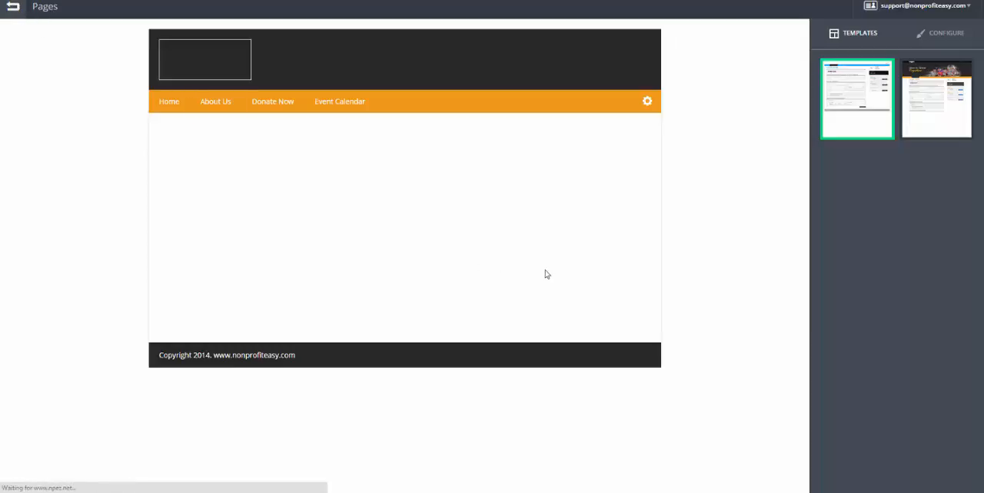
click(962, 7)
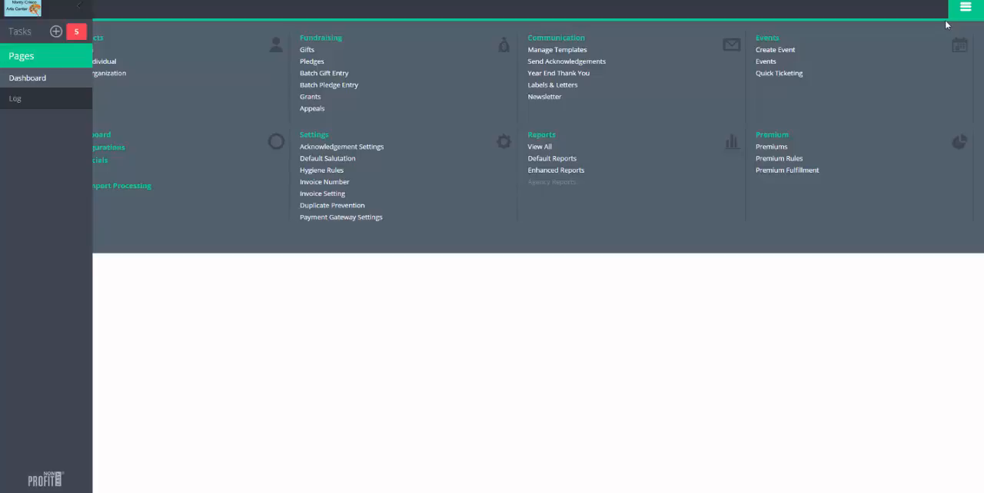
mouse_move(104, 152)
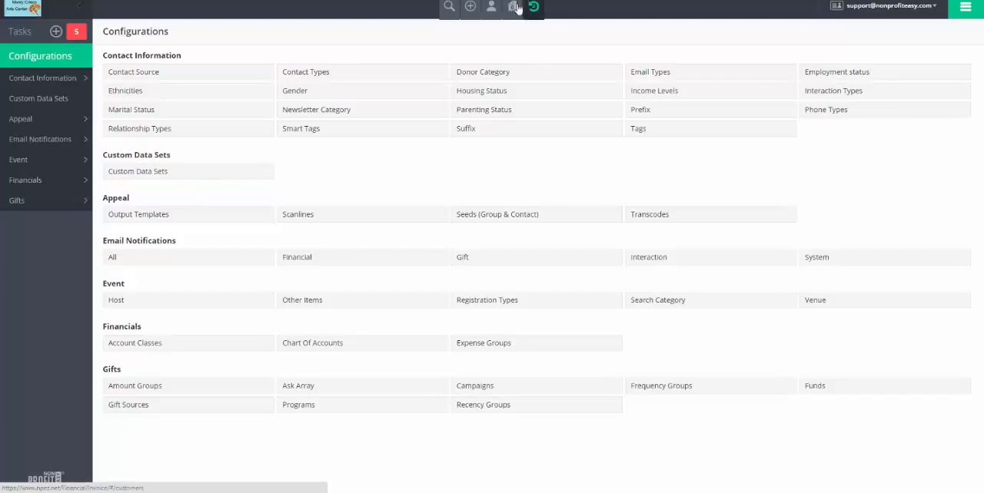
- Show the Configurations overview with contact, appeal, email, event, financial and gift categories
click(492, 6)
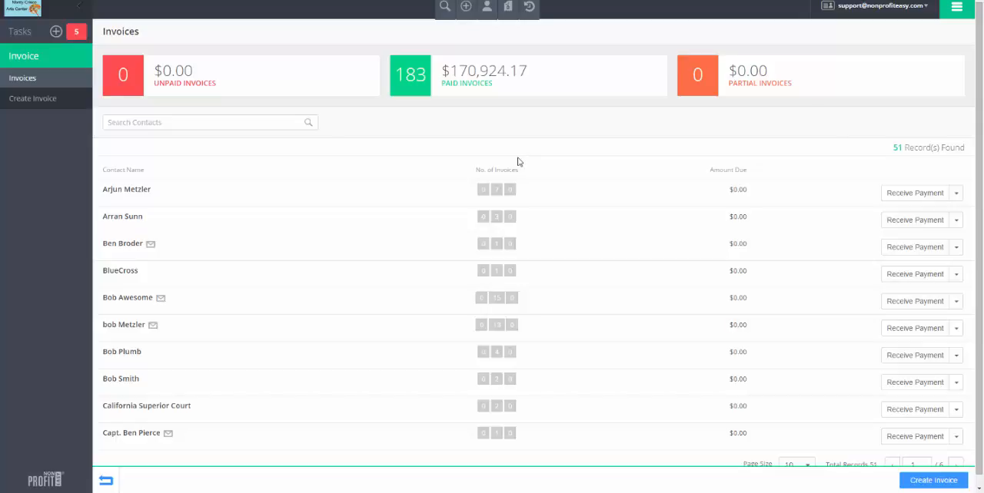
mouse_move(554, 154)
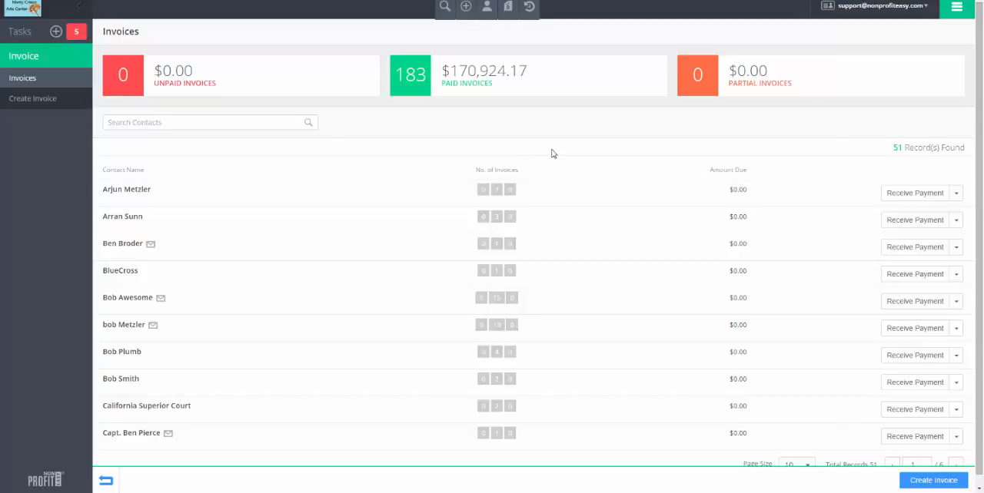
mouse_move(589, 147)
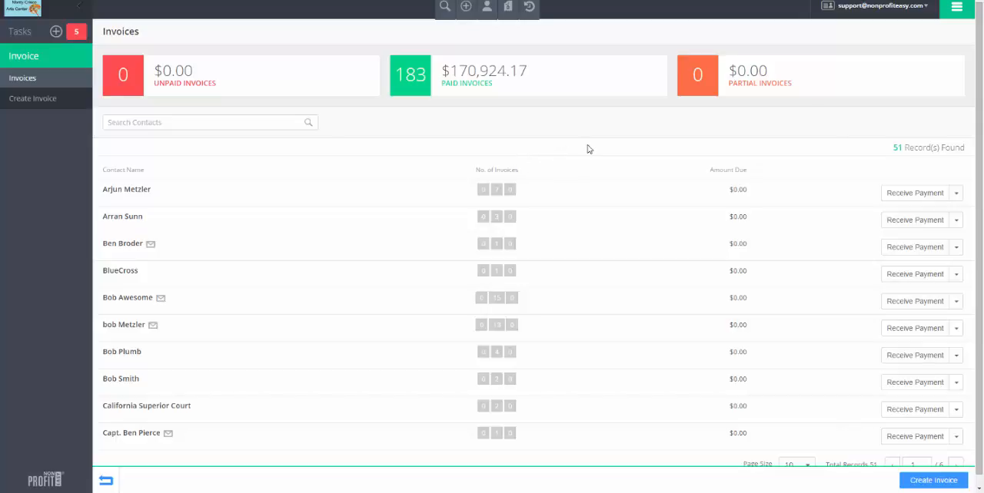
- Bring up the full module list over the Invoices summary of 183 paid invoices
click(956, 7)
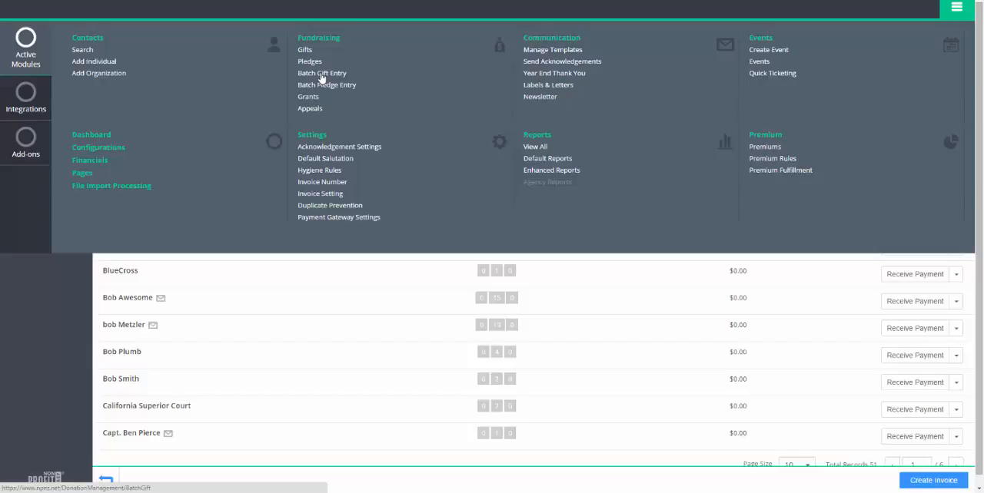
- Show the Grant List with 8 approved, 2 rejected and 3 pre-approval grants
click(307, 96)
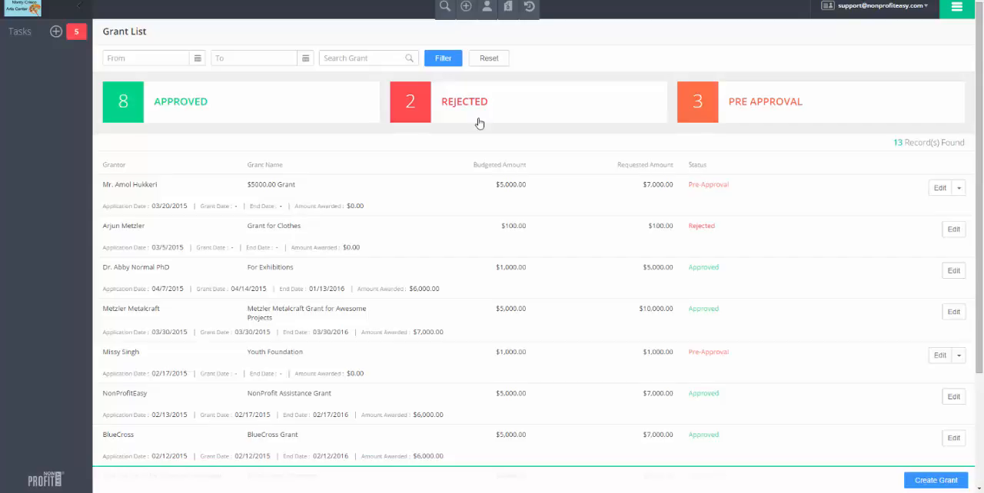
mouse_move(418, 160)
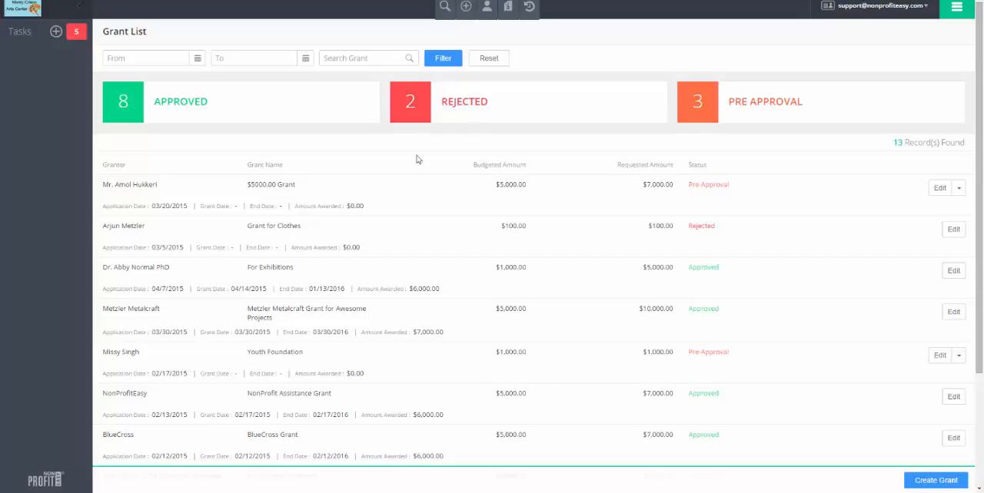